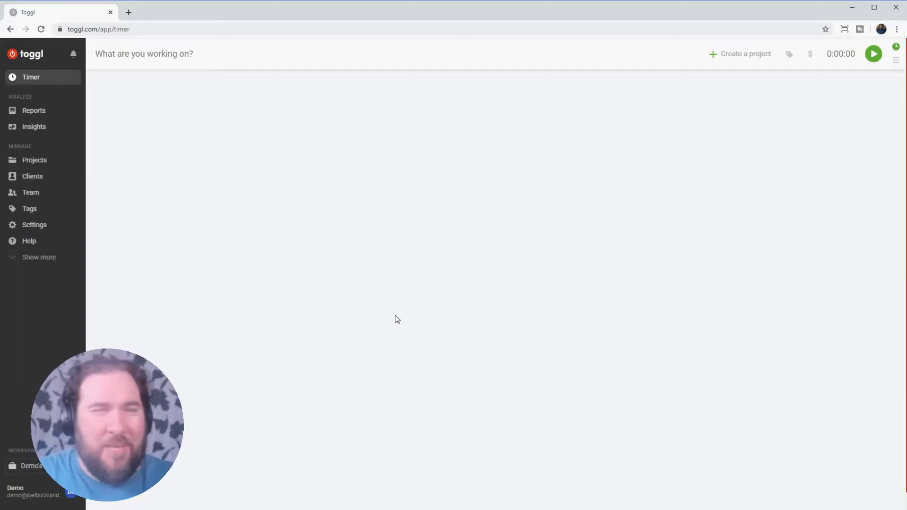
mouse_move(417, 195)
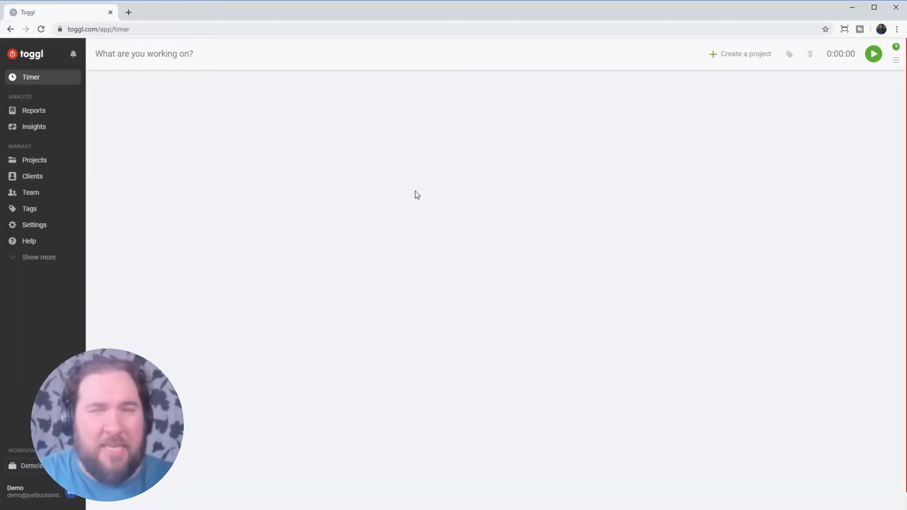
mouse_move(577, 141)
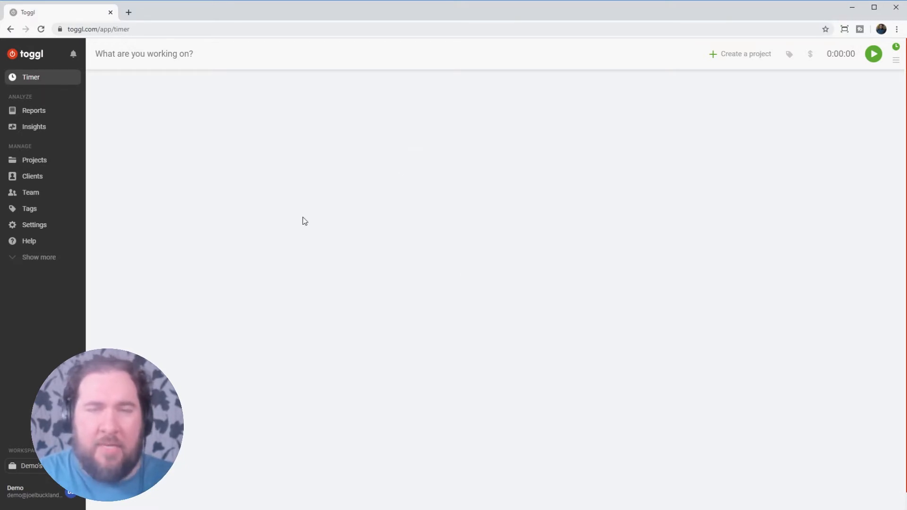
mouse_move(354, 119)
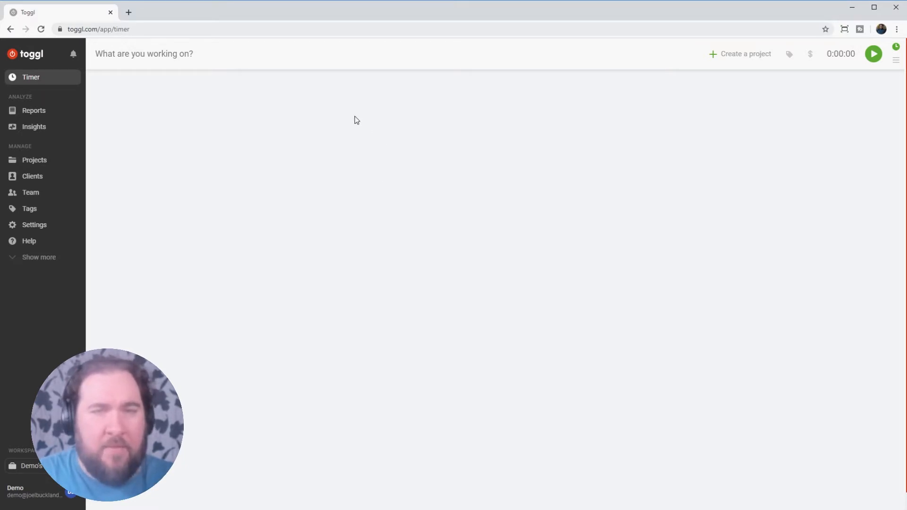
mouse_move(335, 276)
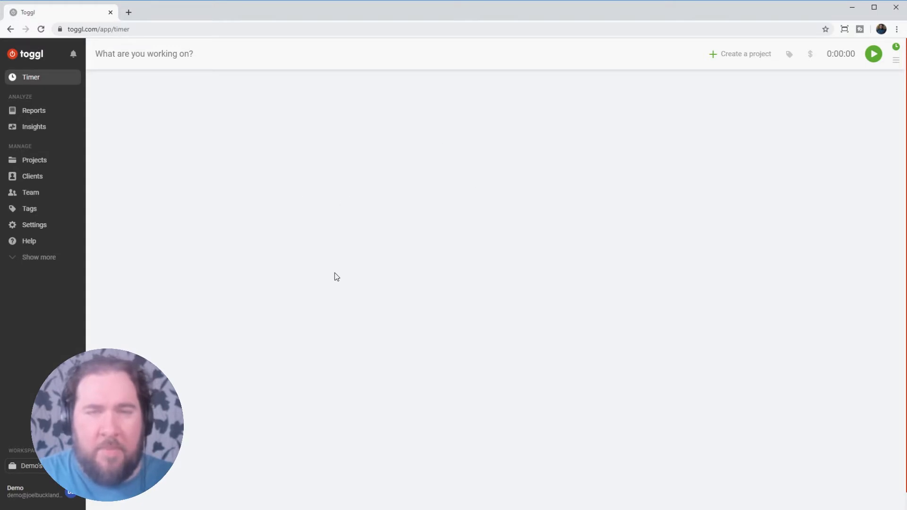
mouse_move(257, 400)
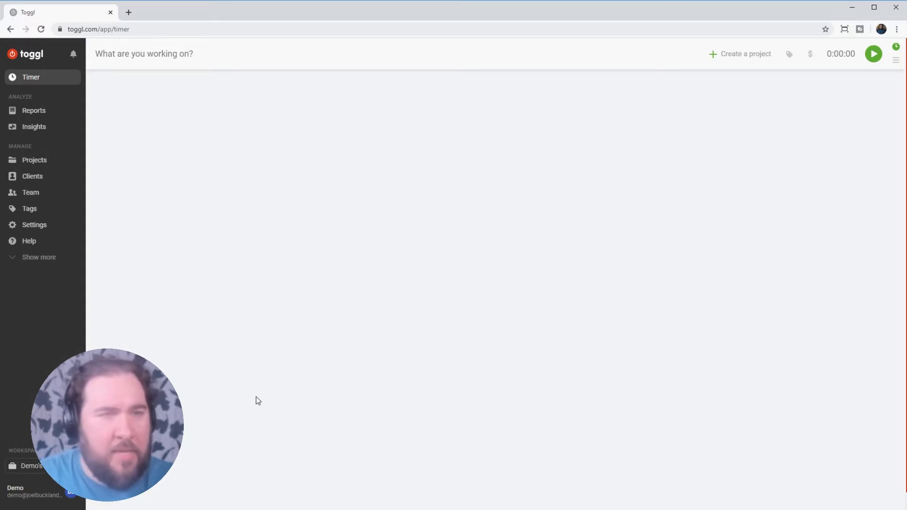
mouse_move(29, 181)
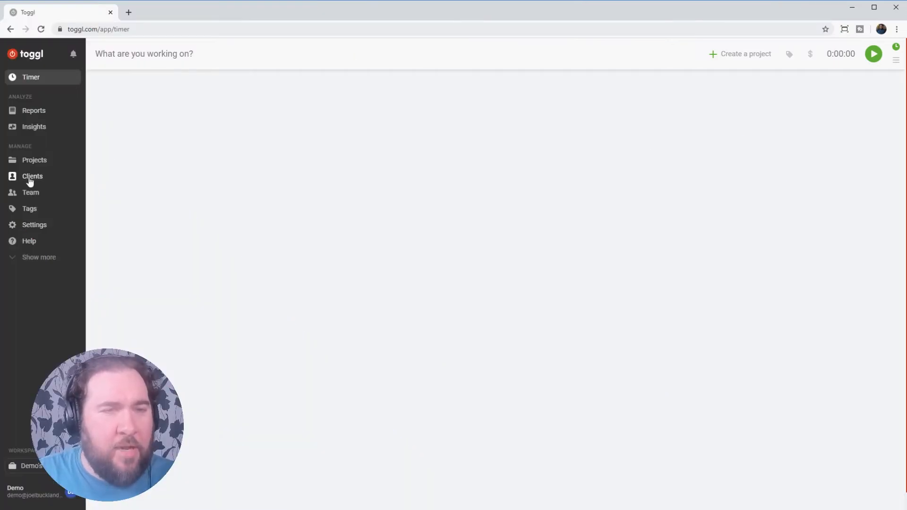
click(33, 176)
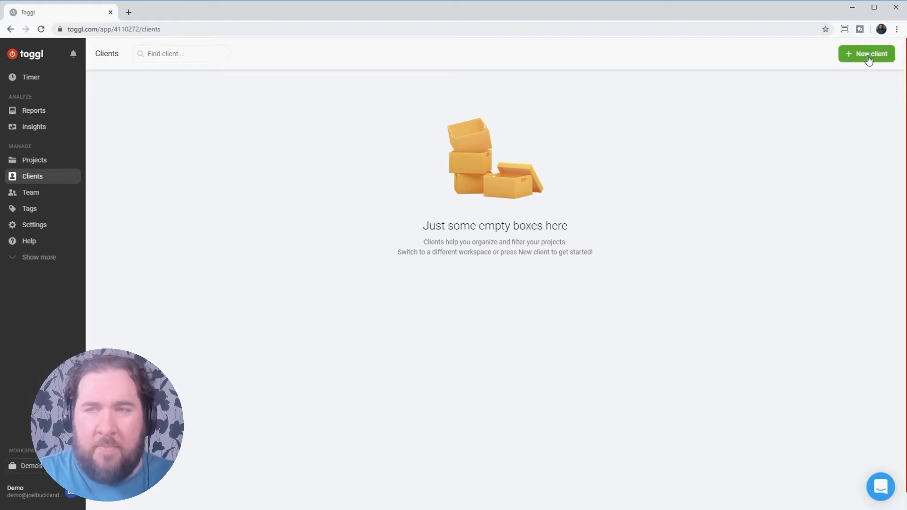
click(869, 53)
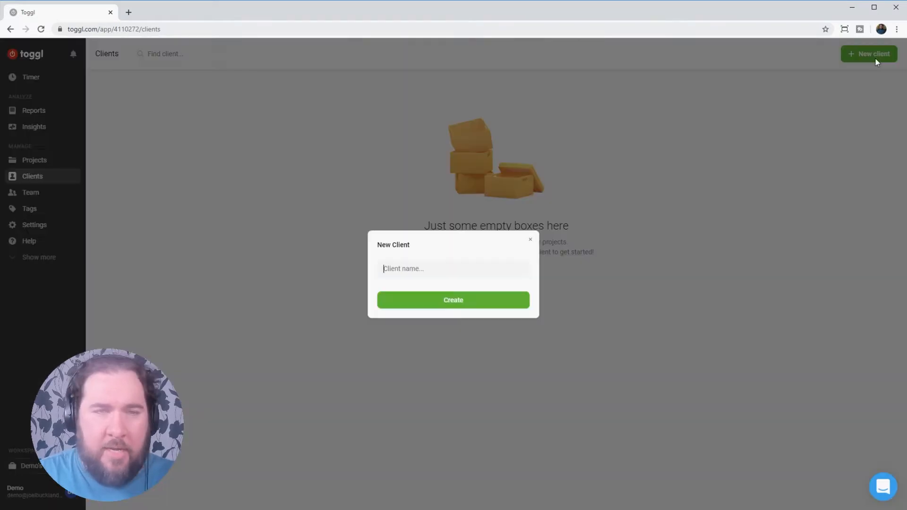
text(Joel)
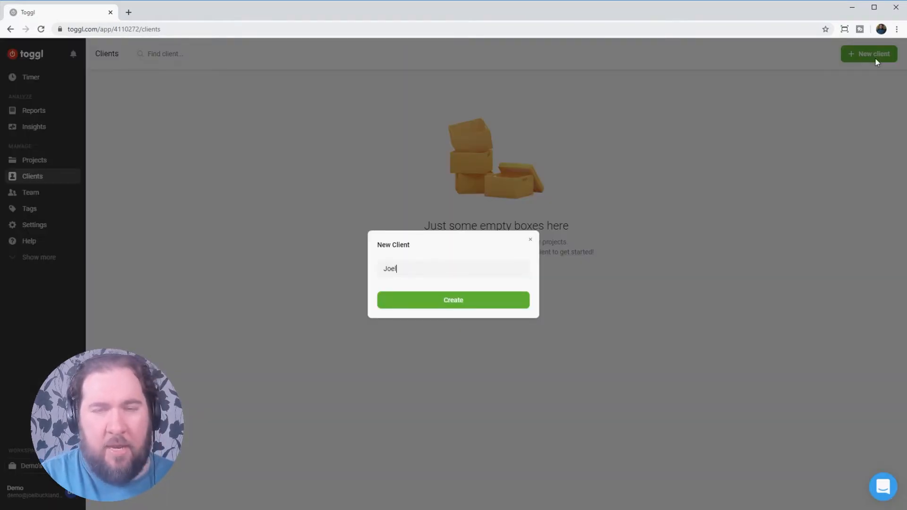
text(Buckland)
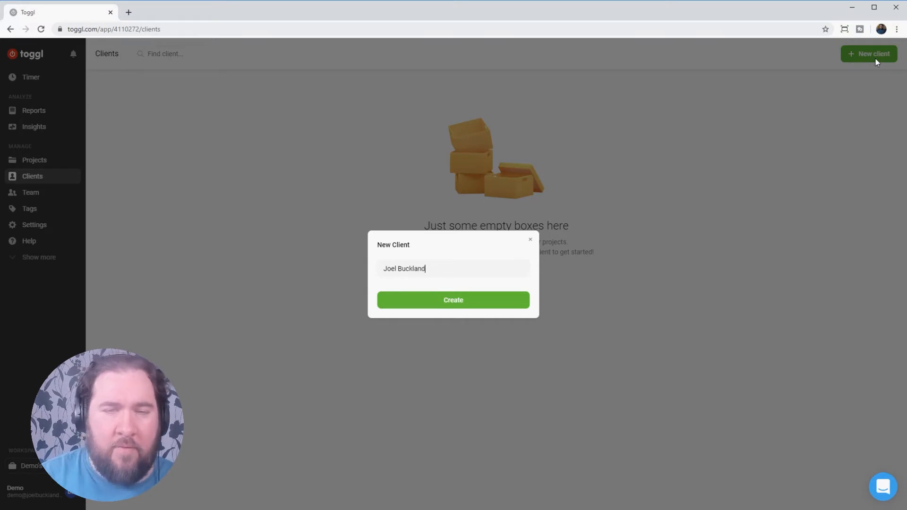
mouse_move(480, 305)
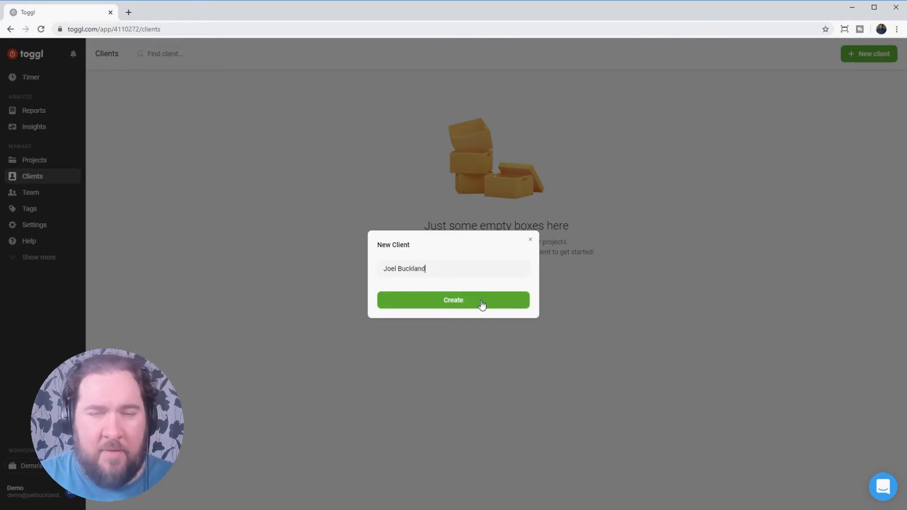
click(453, 300)
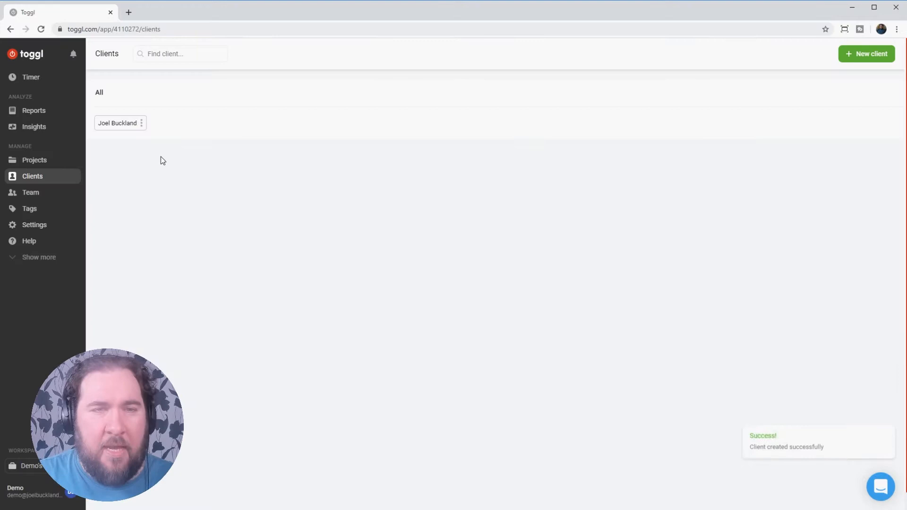
mouse_move(227, 127)
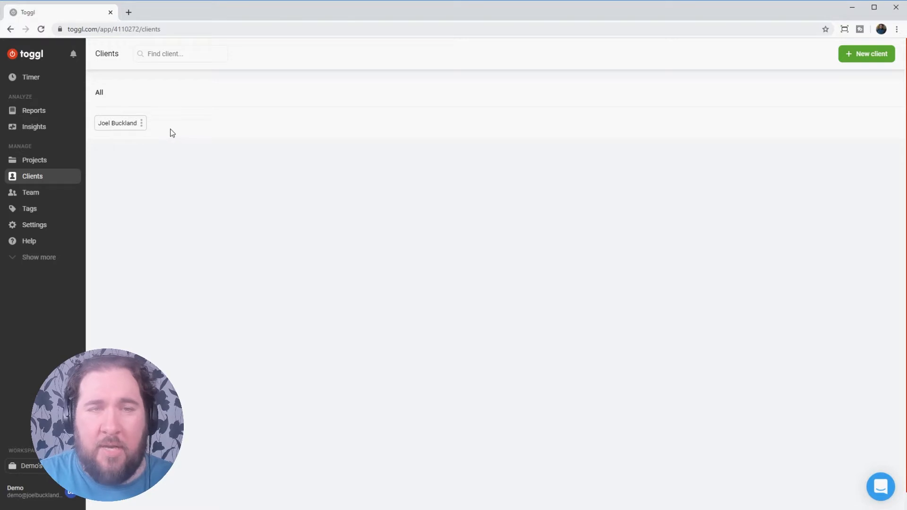
Add a second client named We Do Stories.
click(867, 54)
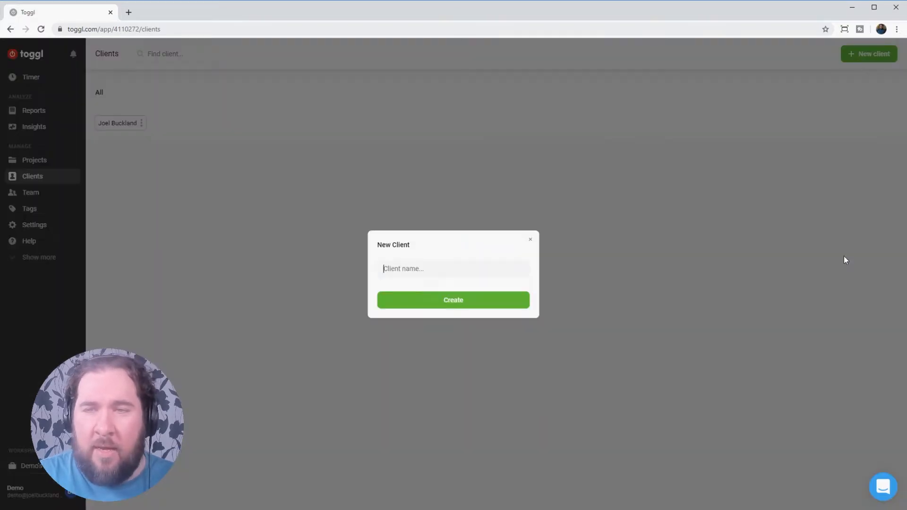
text(We Do Stories)
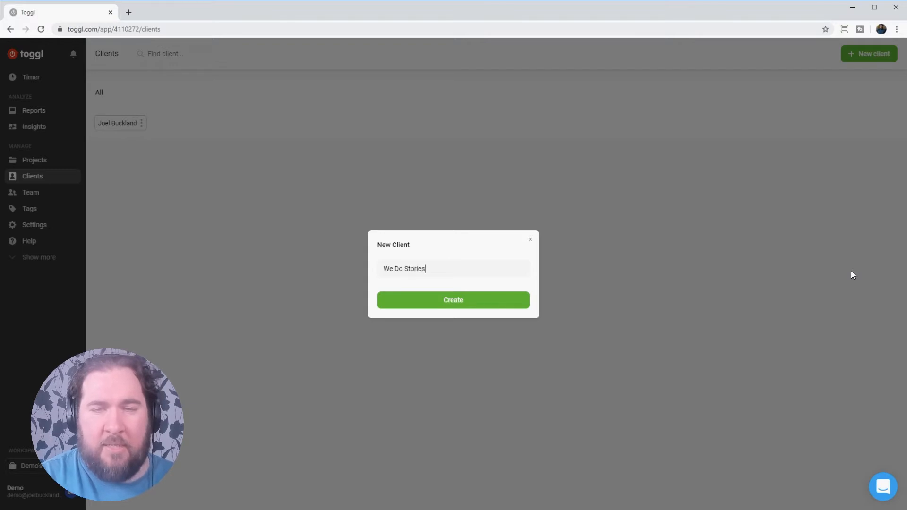
click(453, 300)
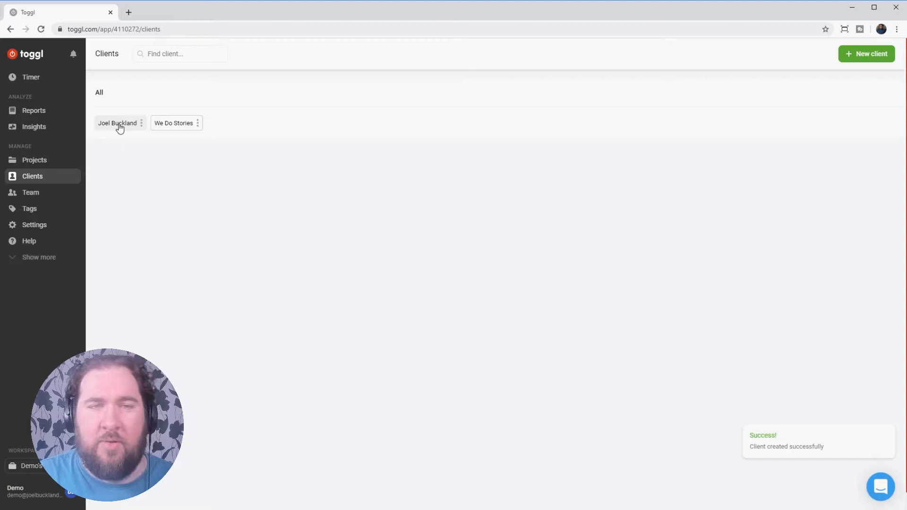
mouse_move(178, 130)
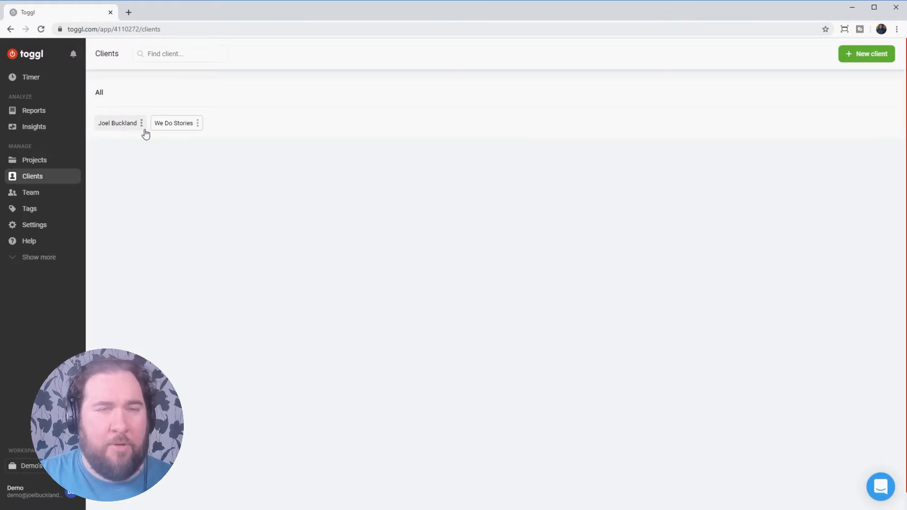
mouse_move(36, 165)
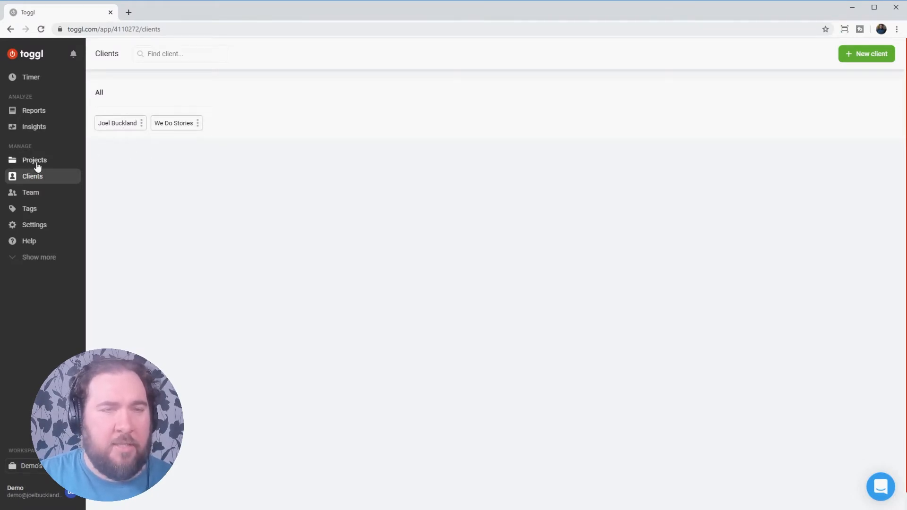
click(34, 160)
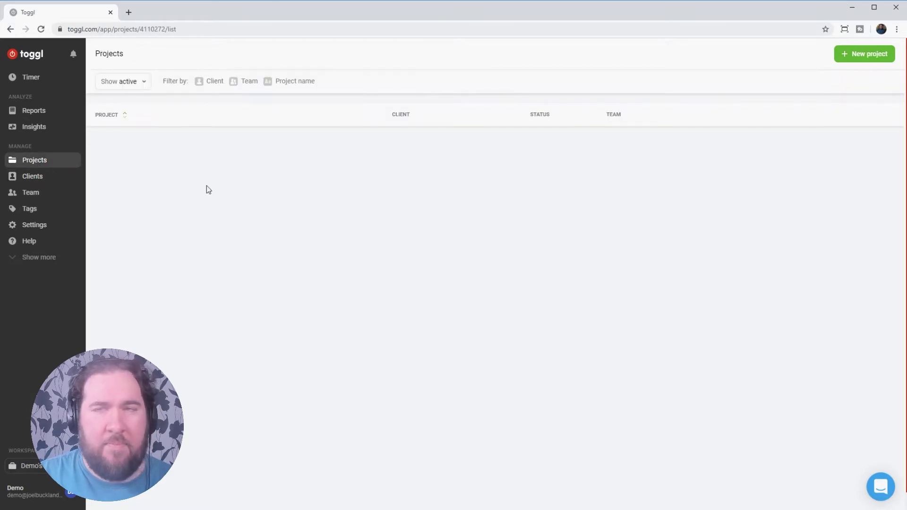
mouse_move(864, 64)
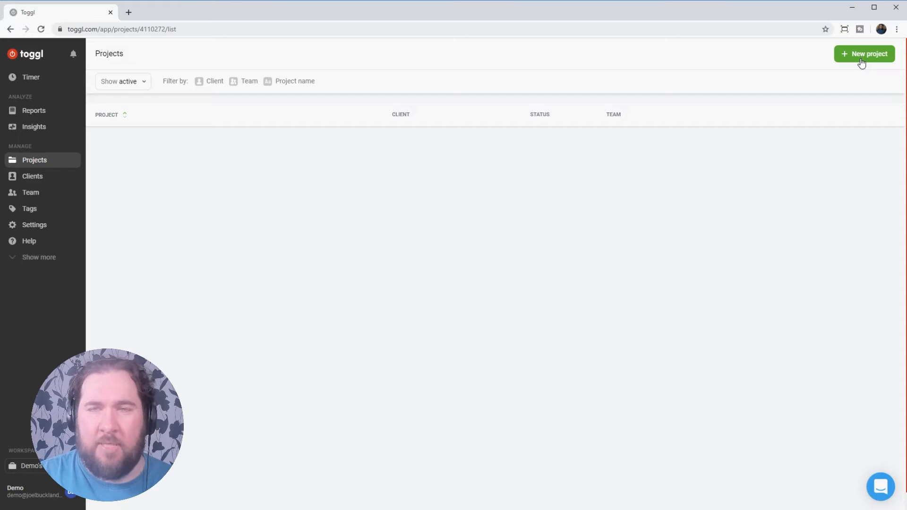
click(865, 53)
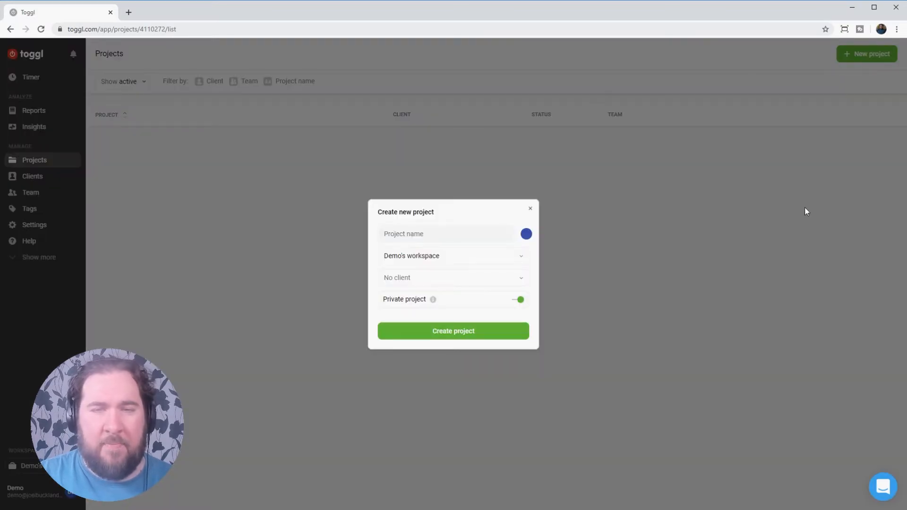
click(446, 234)
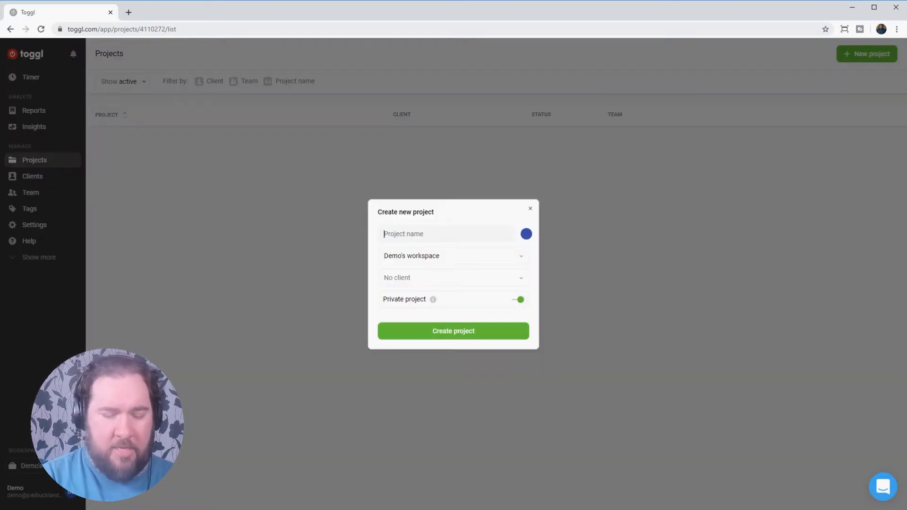
text(Demo Videos)
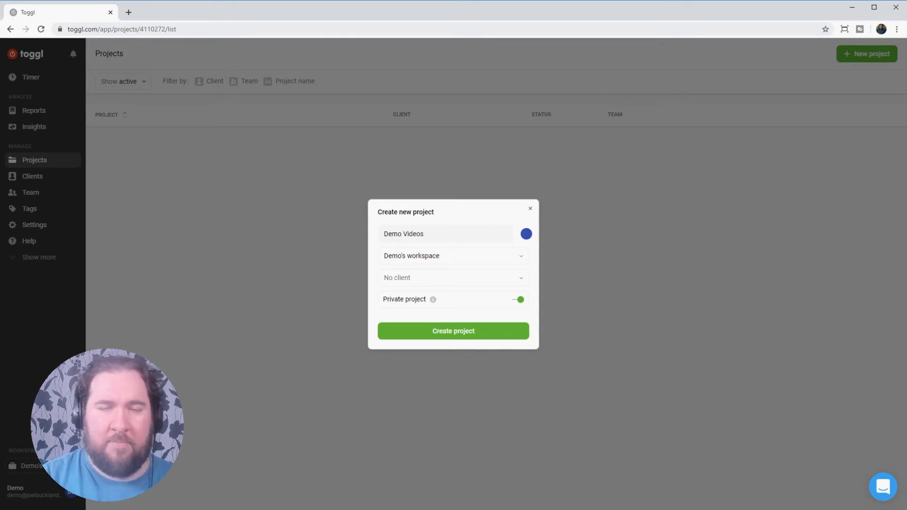
mouse_move(444, 262)
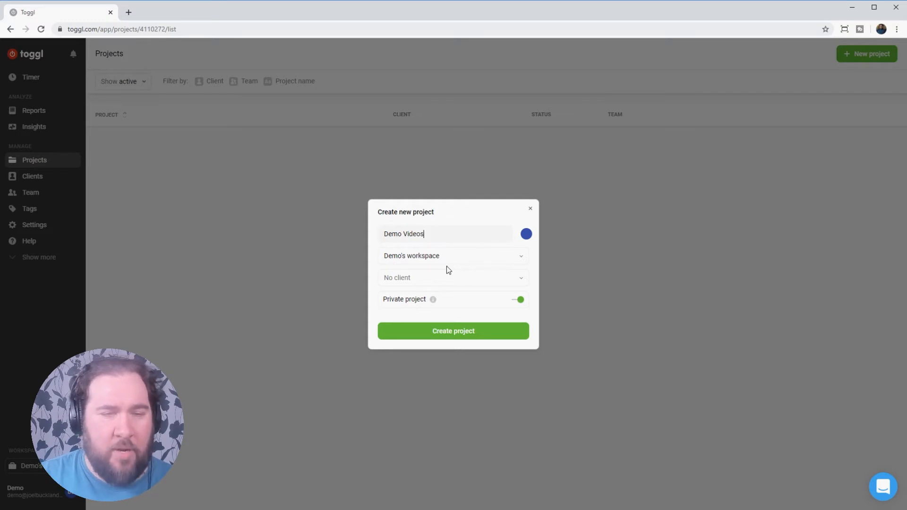
mouse_move(398, 265)
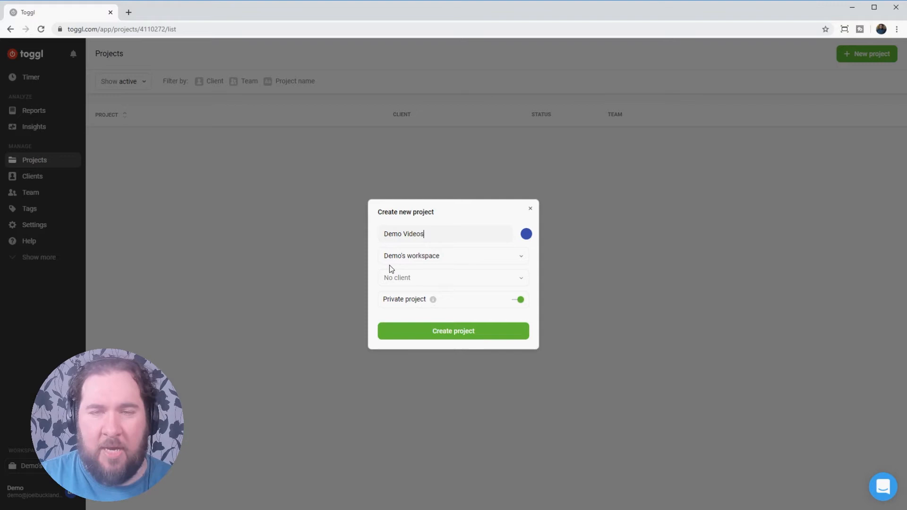
mouse_move(460, 285)
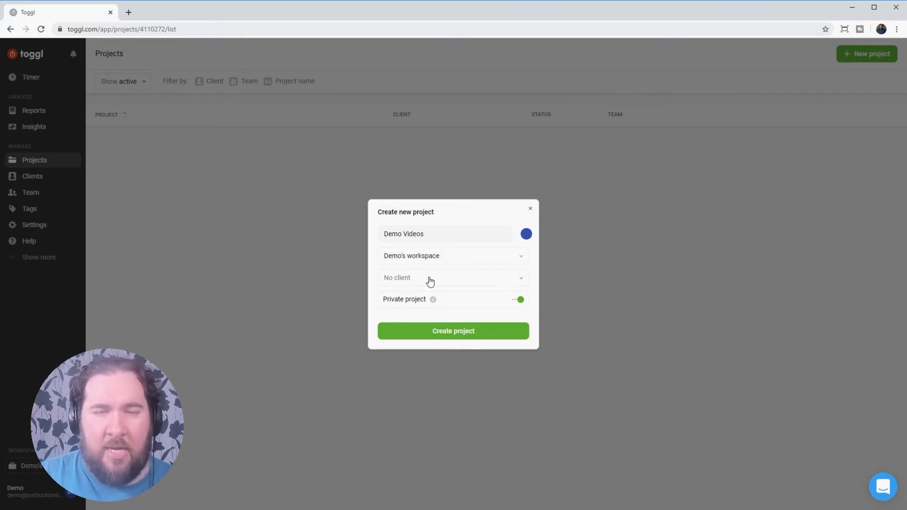
click(453, 277)
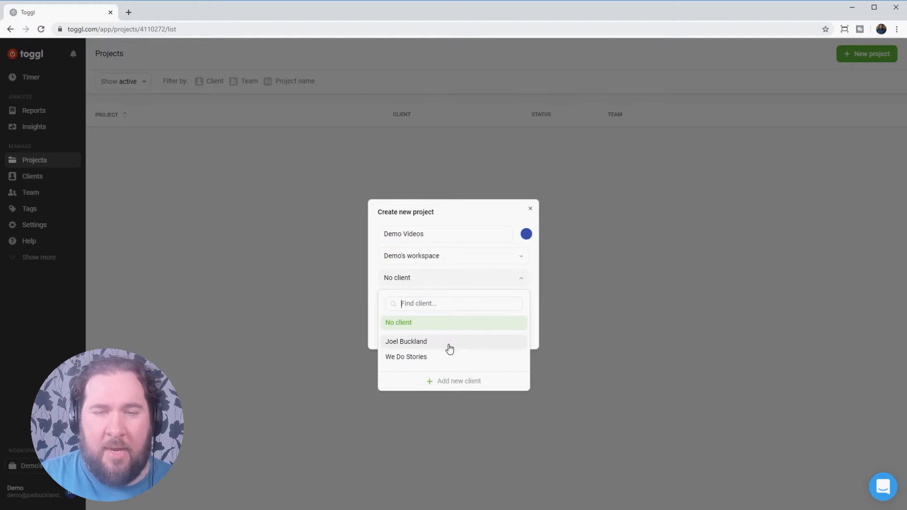
mouse_move(415, 347)
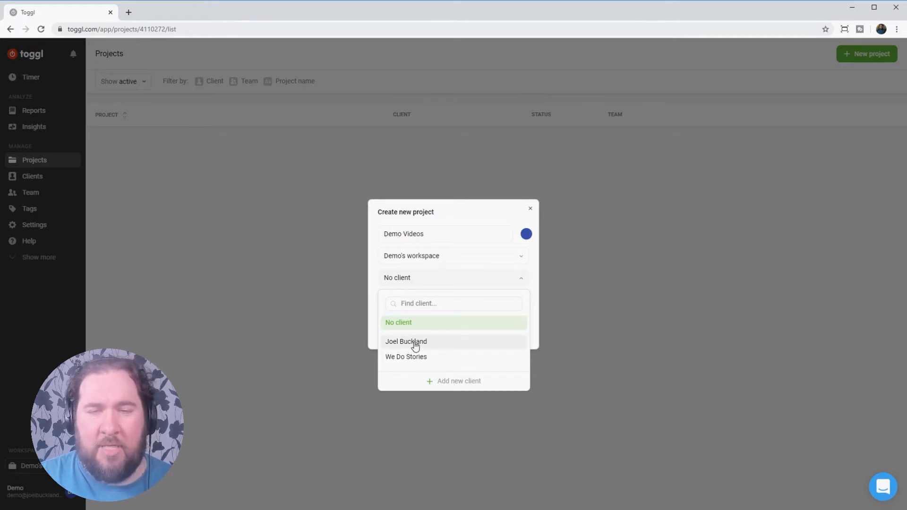
mouse_move(425, 361)
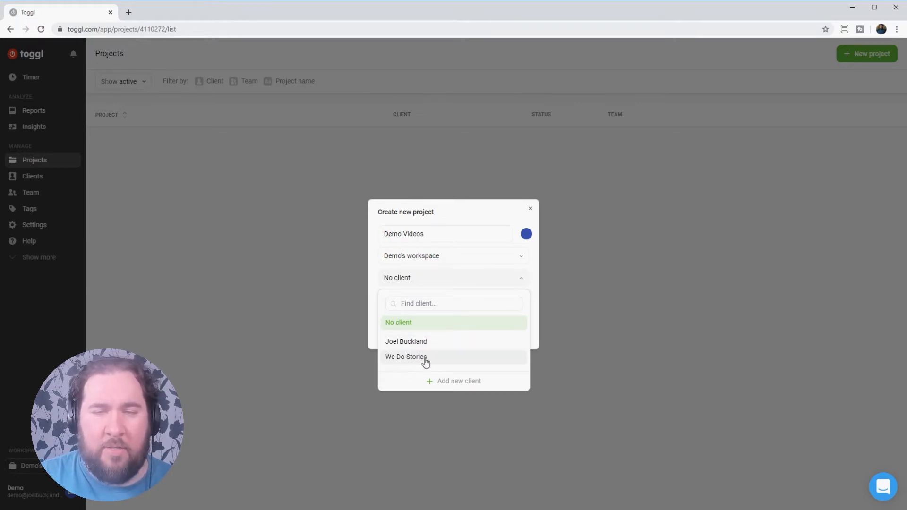
click(406, 342)
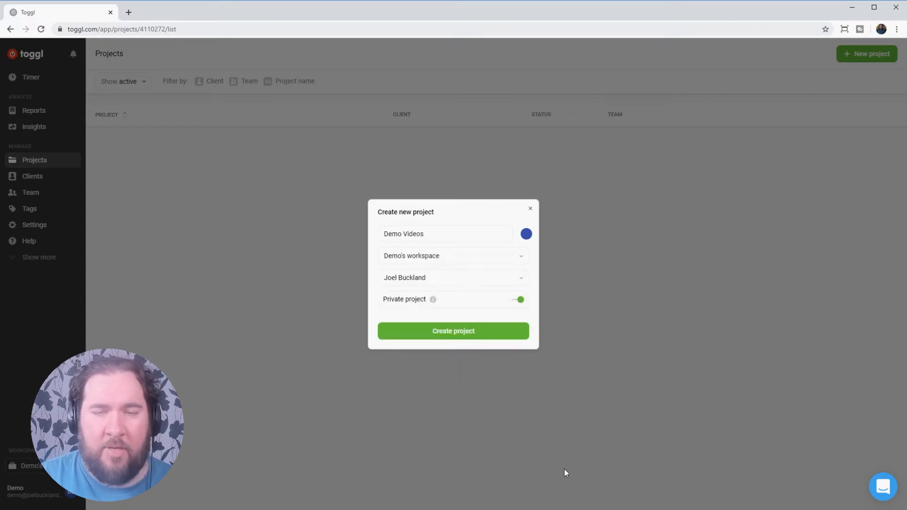
mouse_move(423, 341)
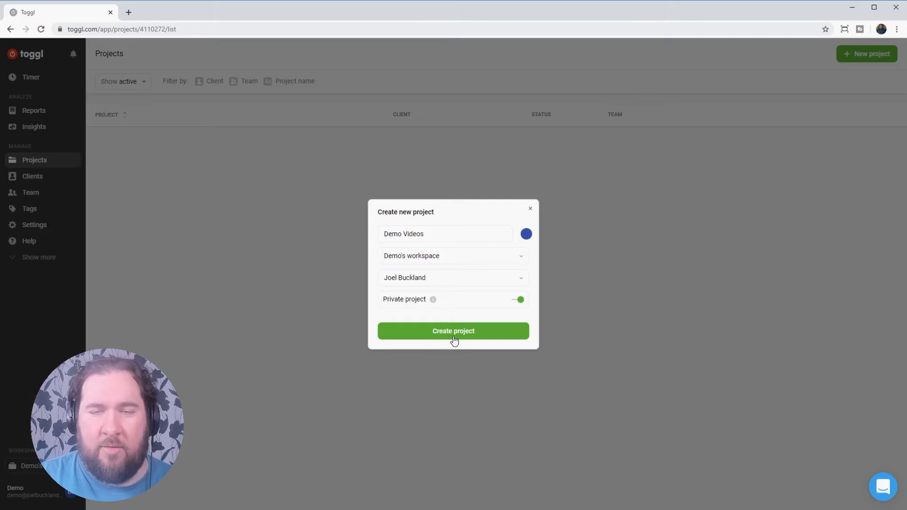
click(453, 331)
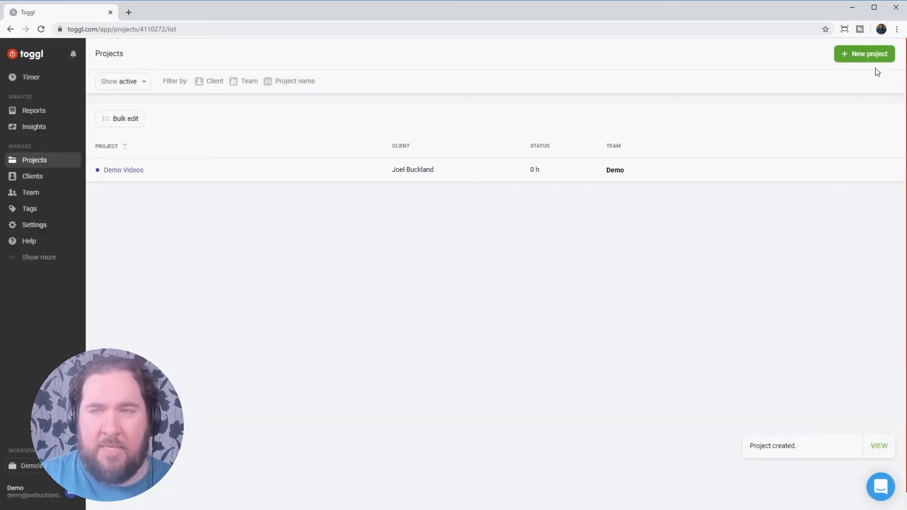
Create a purple Blog Writing project for the client We Do Stories.
click(867, 54)
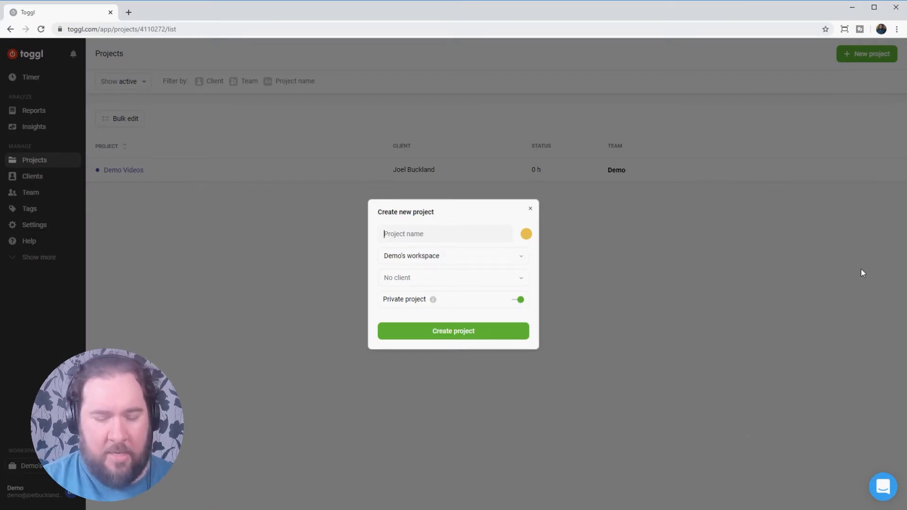
text(Bl)
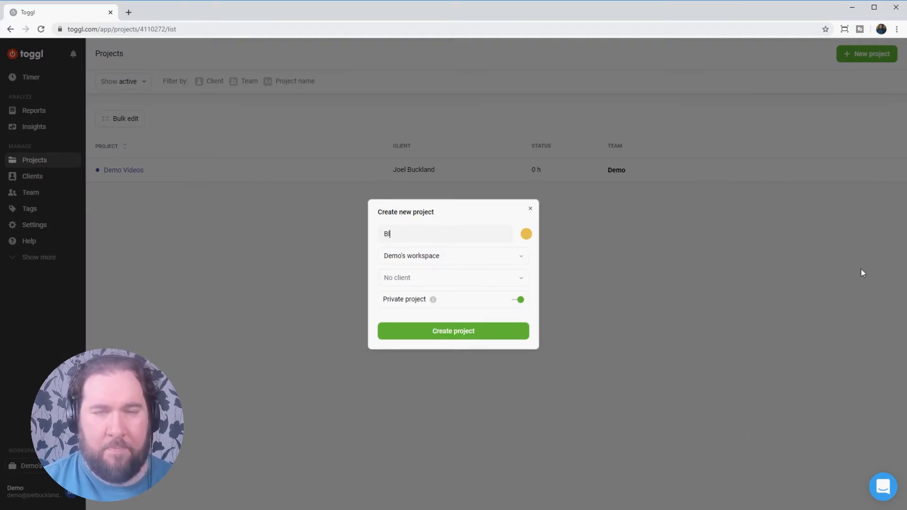
text(log Writing)
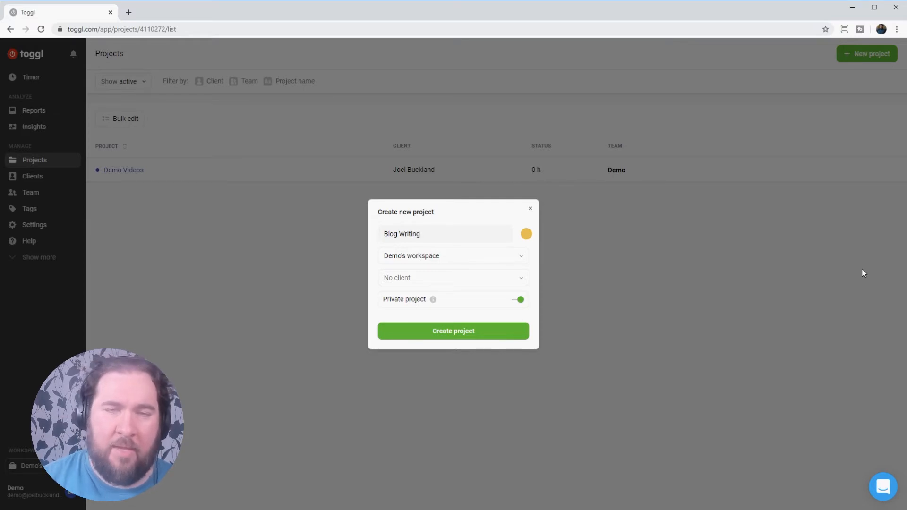
click(525, 234)
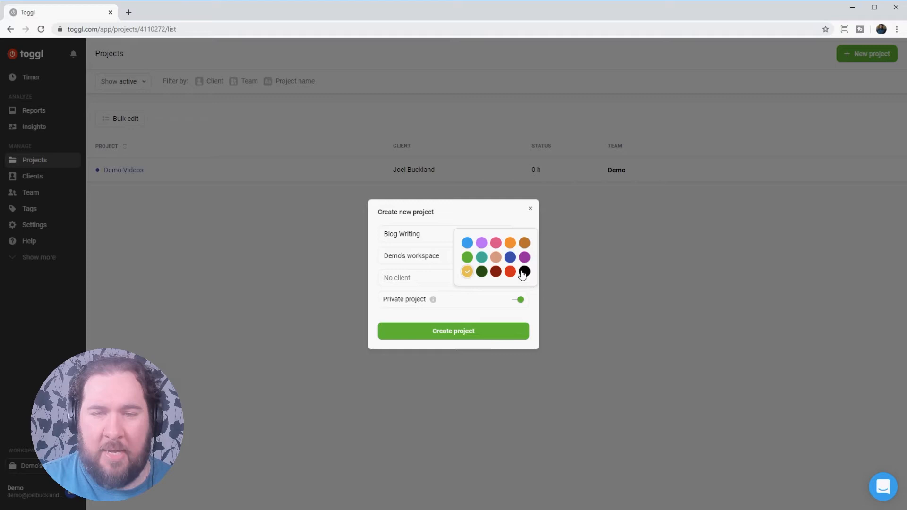
click(525, 258)
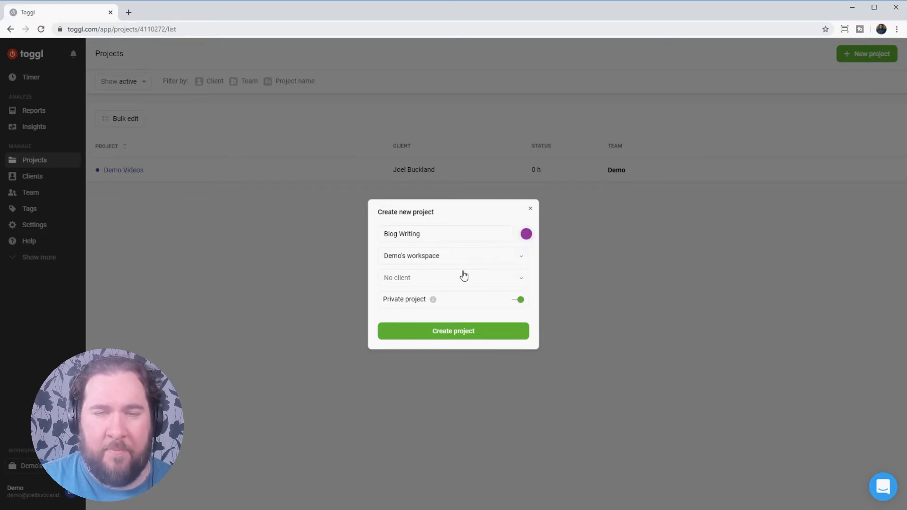
click(453, 278)
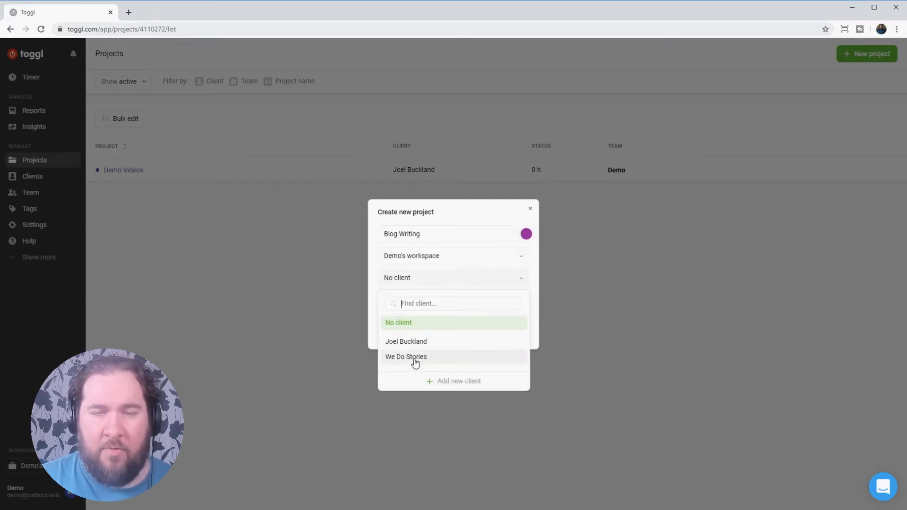
click(406, 357)
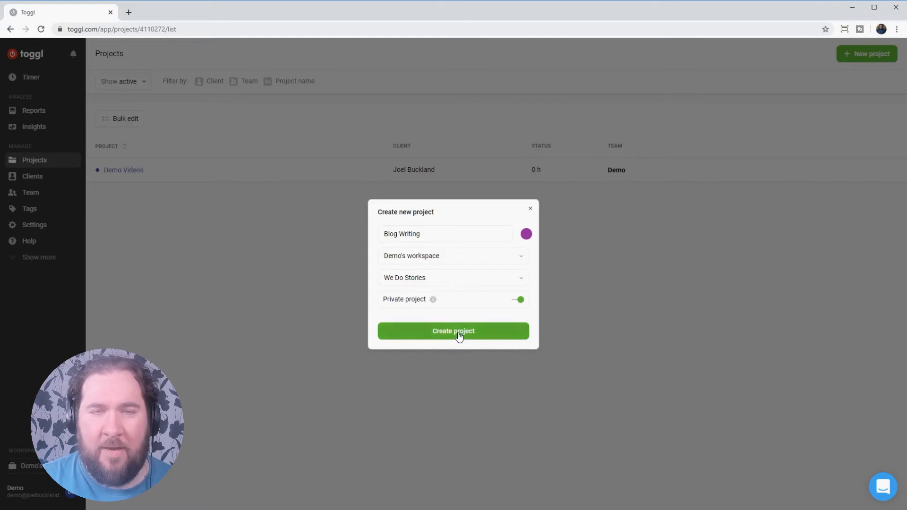
click(454, 331)
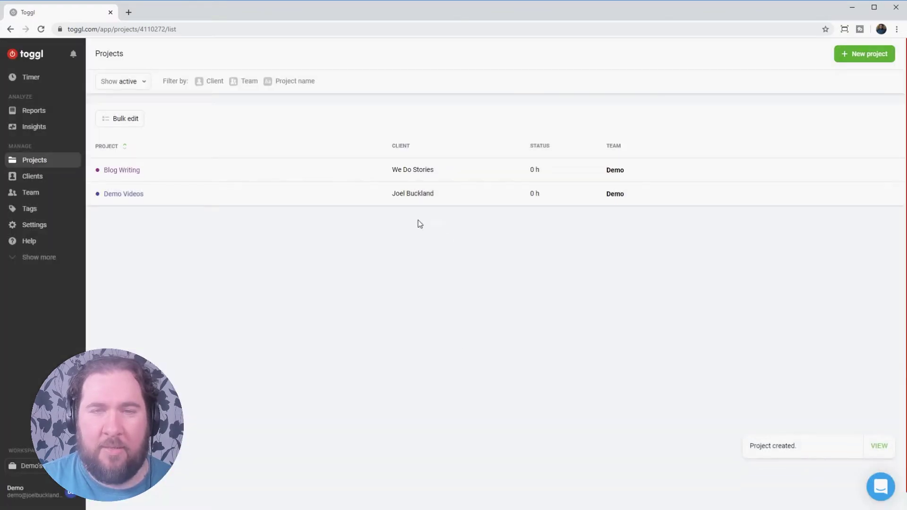
mouse_move(133, 201)
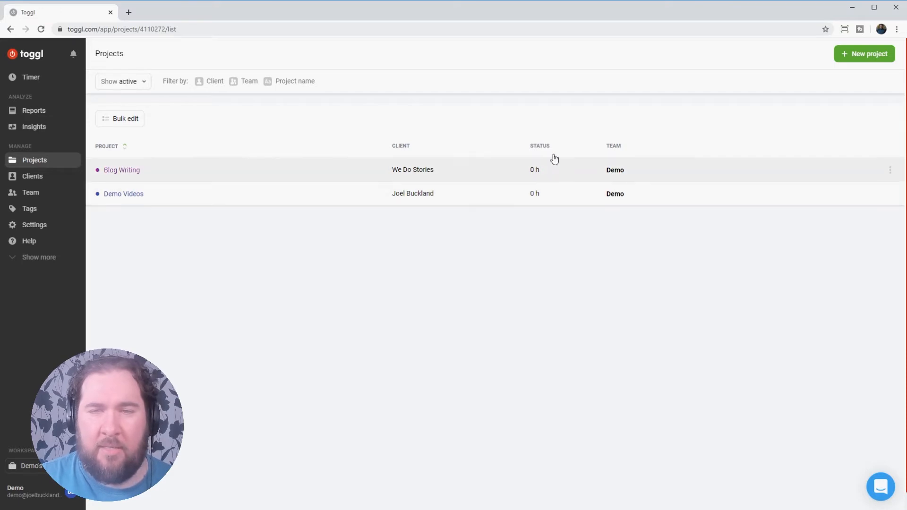
mouse_move(543, 168)
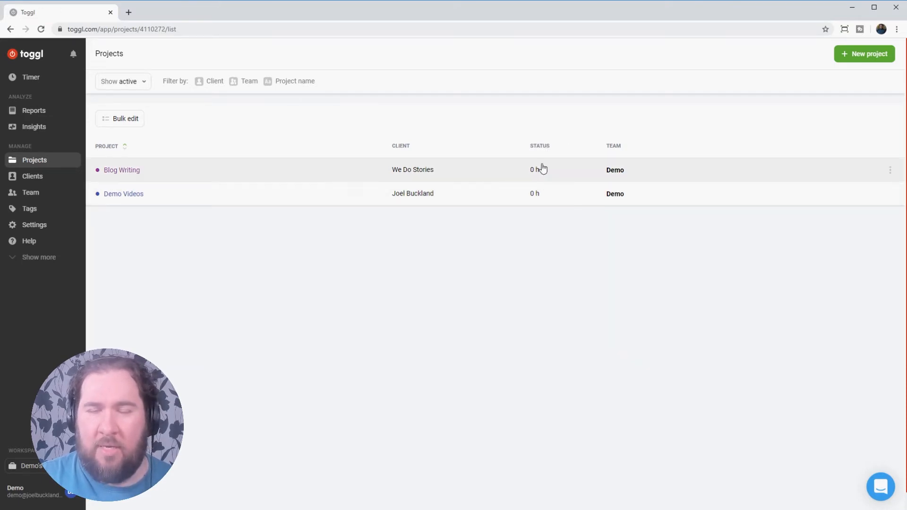
mouse_move(543, 194)
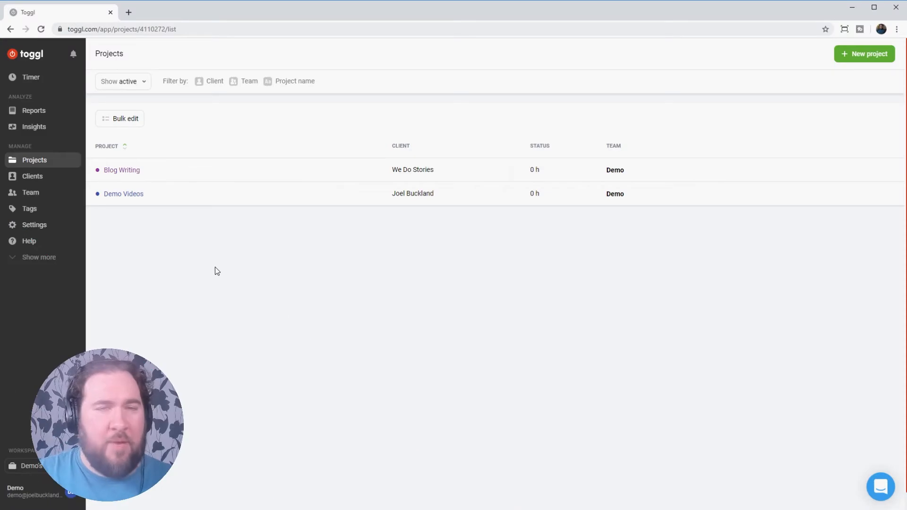
mouse_move(149, 244)
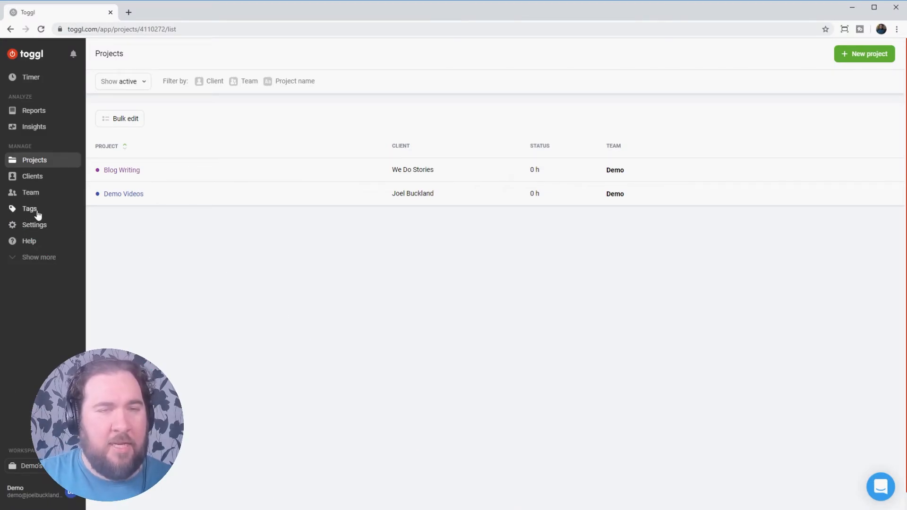
Create the tags Sales, Video and Social Ads on the Tags page.
click(29, 209)
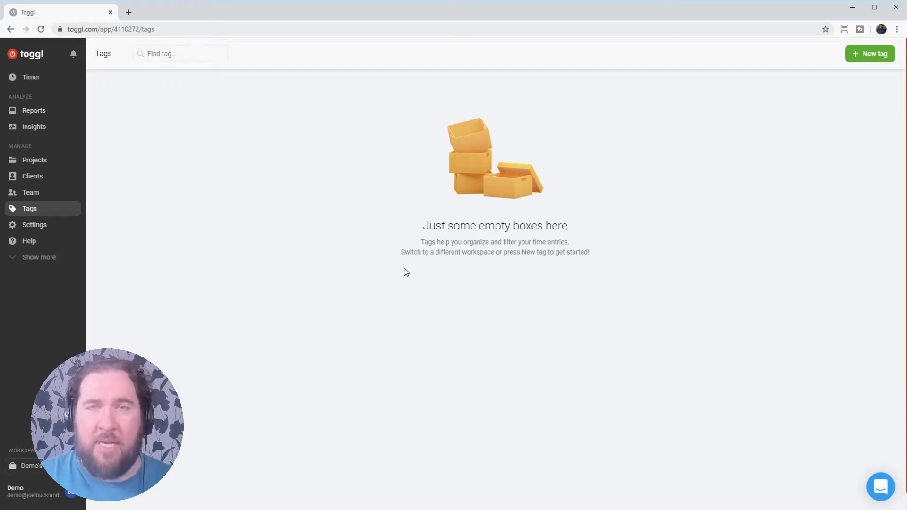
mouse_move(714, 207)
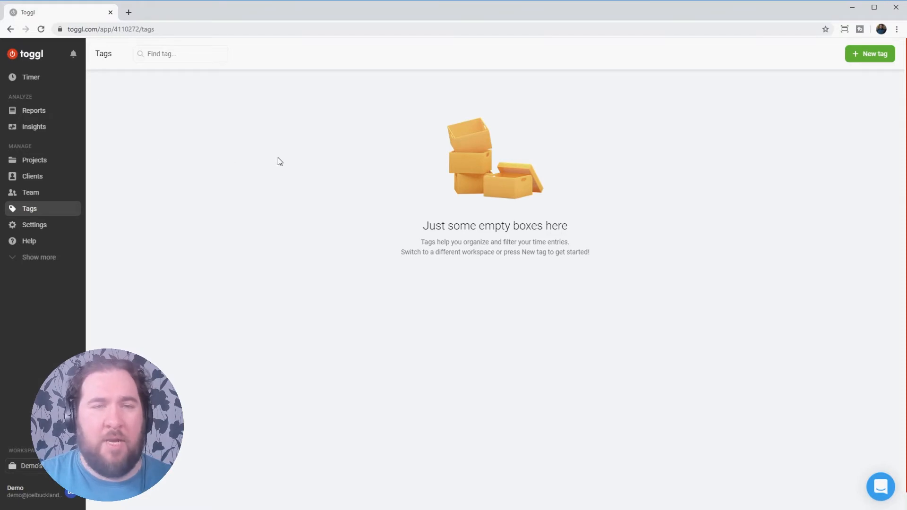
mouse_move(312, 152)
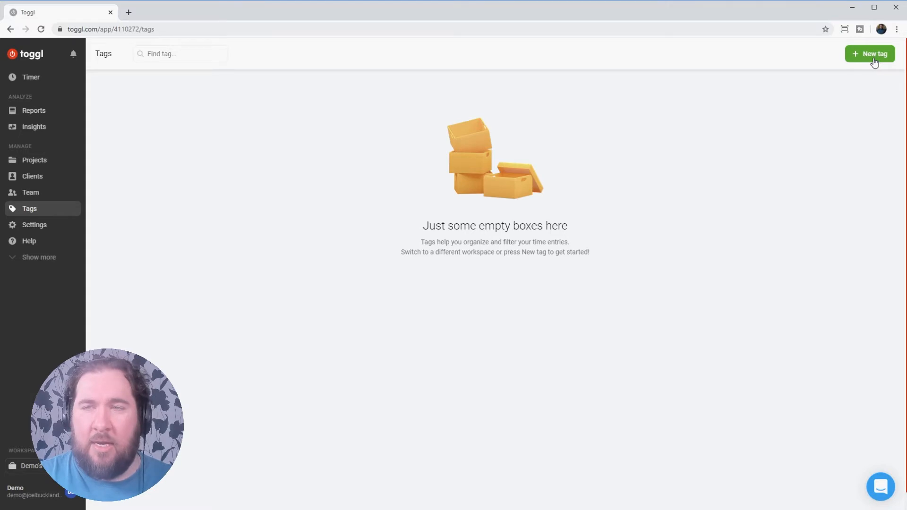
click(870, 54)
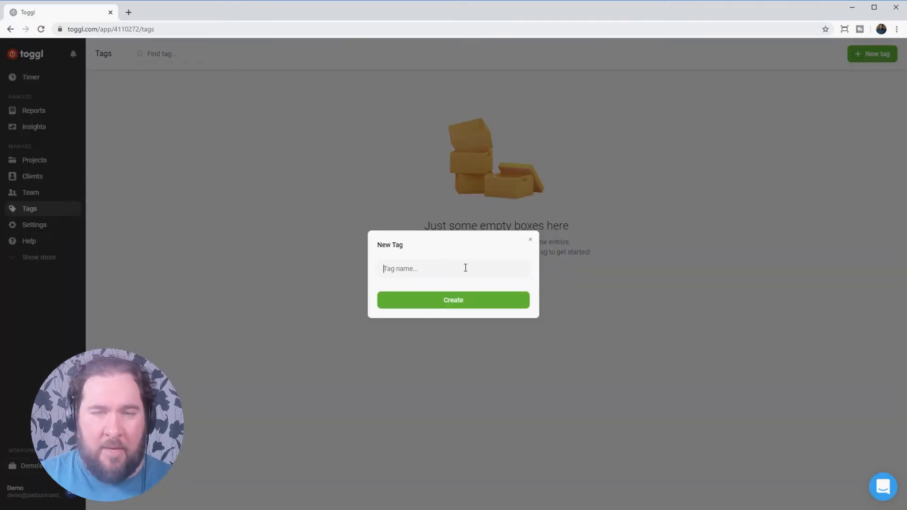
text(Sales)
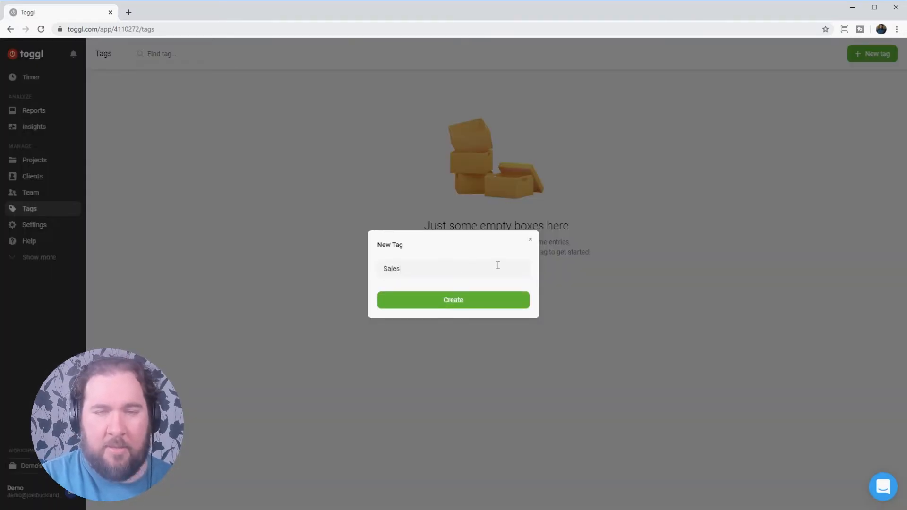
click(453, 300)
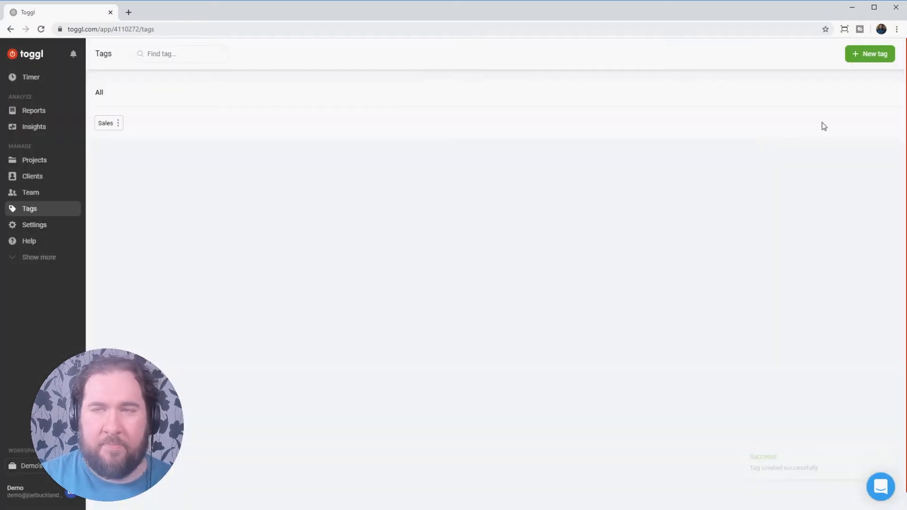
click(870, 53)
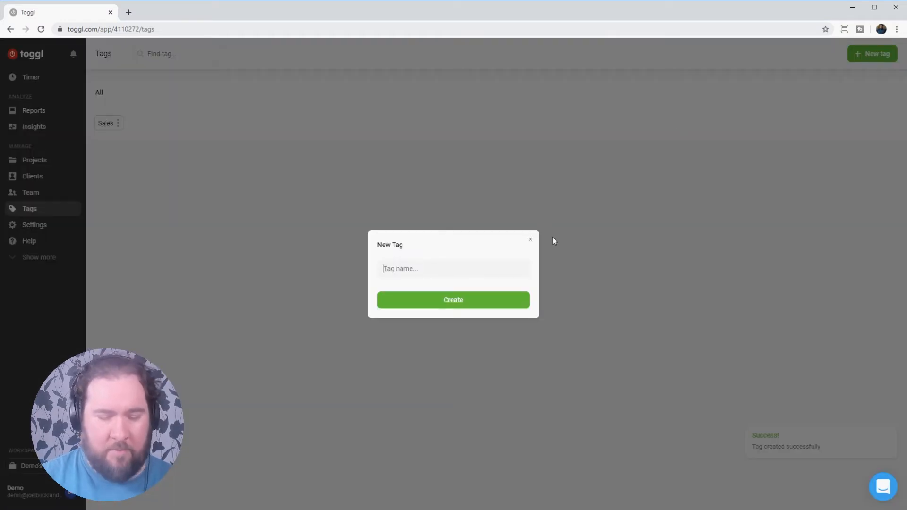
text(Video)
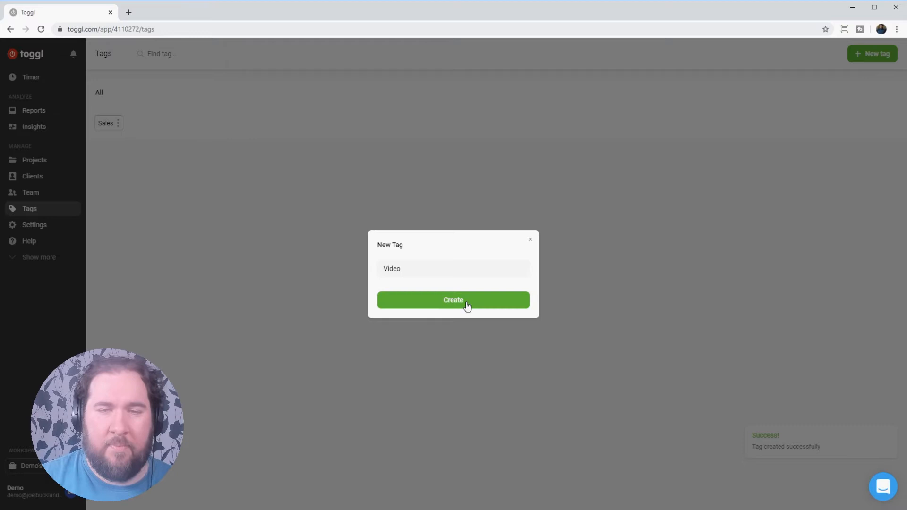
click(453, 300)
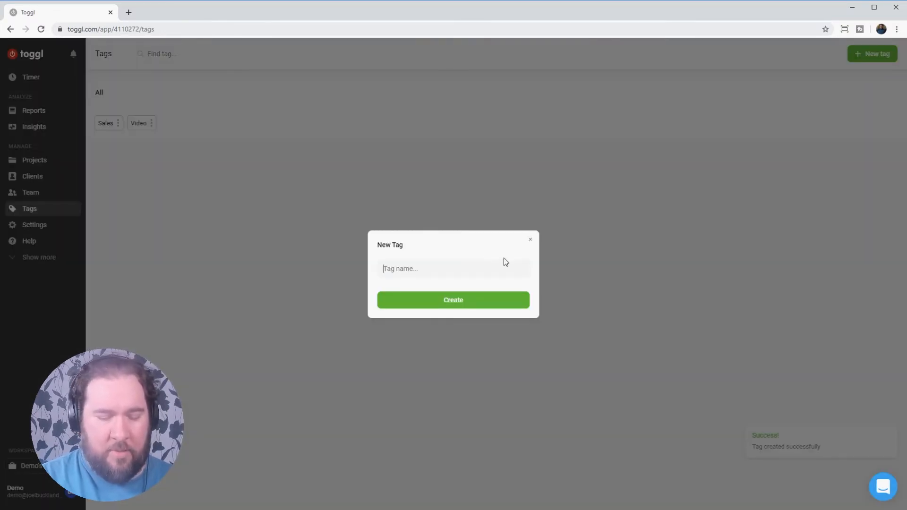
text(Social Ad)
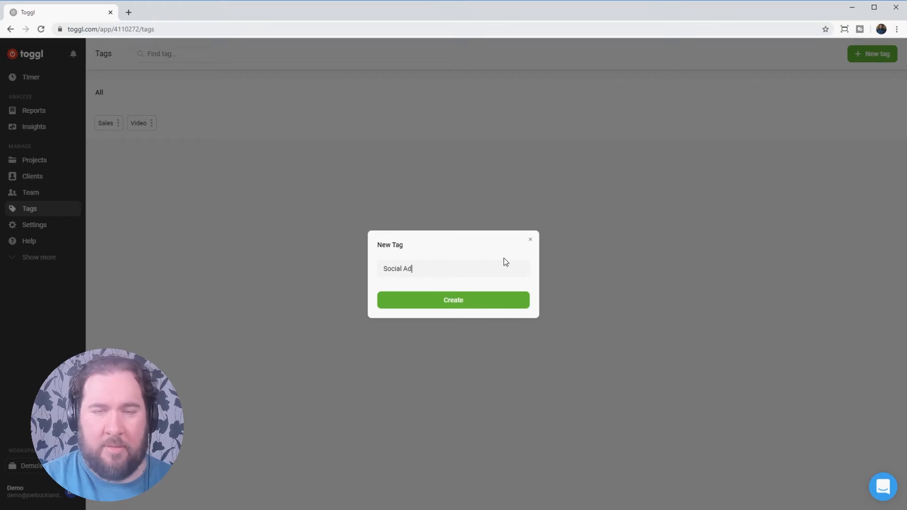
click(453, 300)
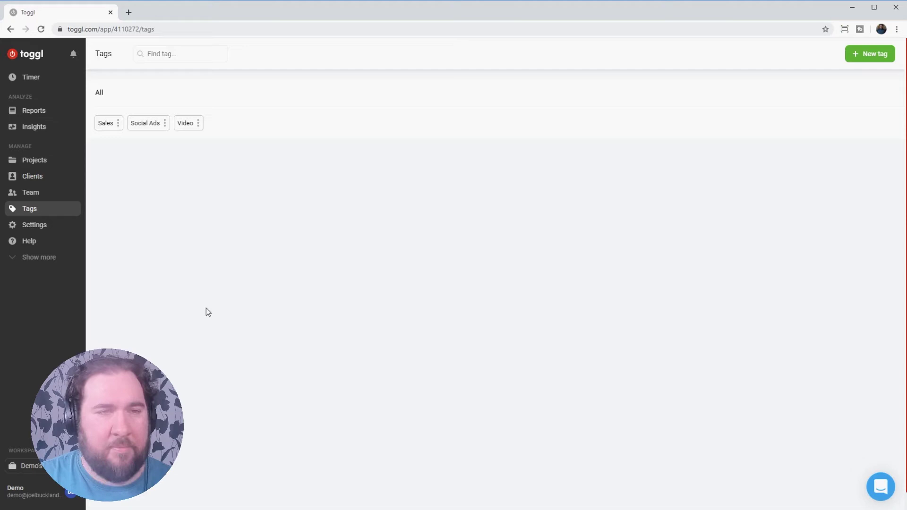
mouse_move(38, 82)
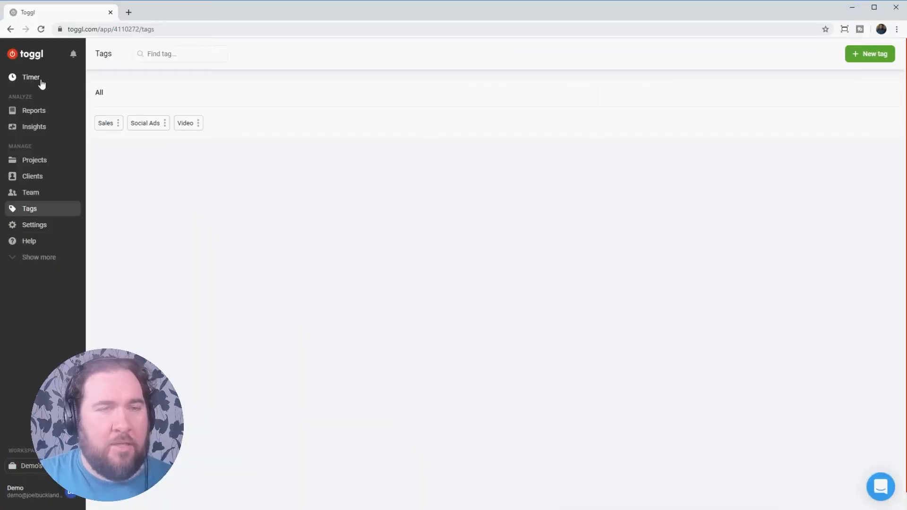
Name the timer entry 'Recording A Video', assign Demo Videos, add a tag, and try billable.
click(30, 77)
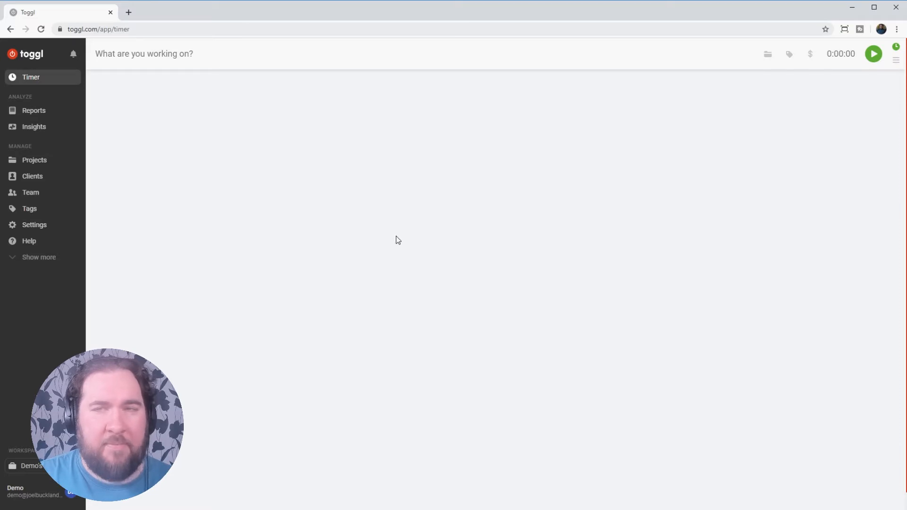
click(141, 63)
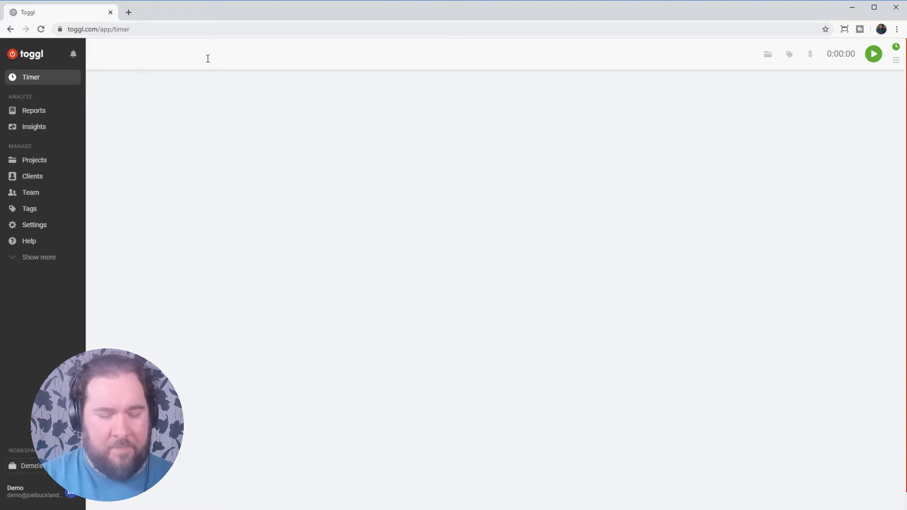
text(Recording A Video)
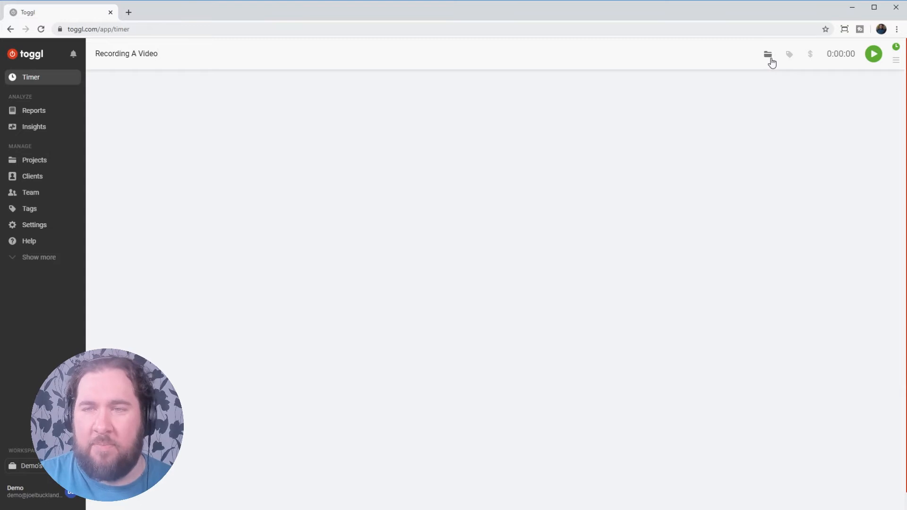
click(768, 53)
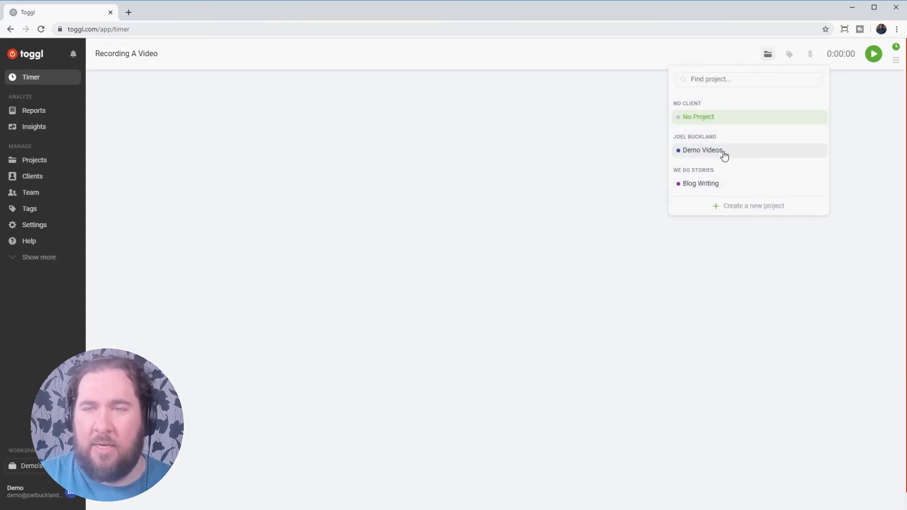
mouse_move(691, 138)
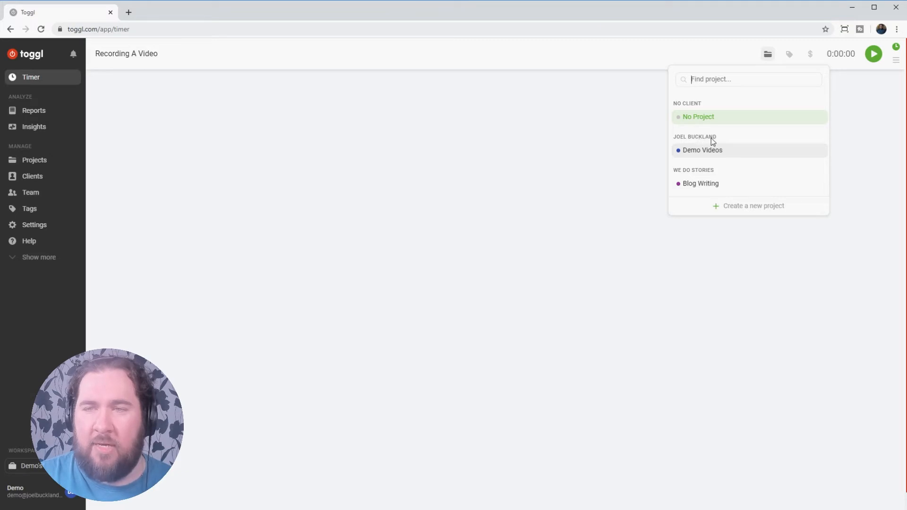
mouse_move(703, 156)
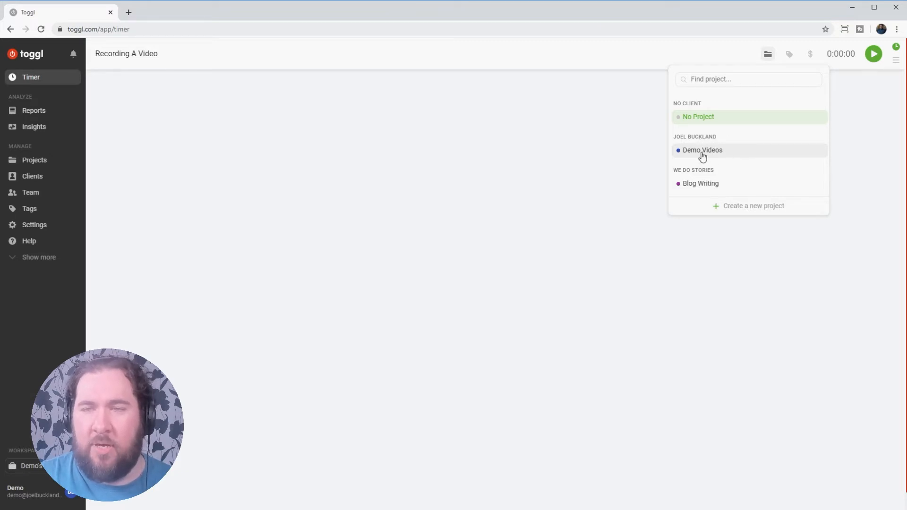
click(702, 150)
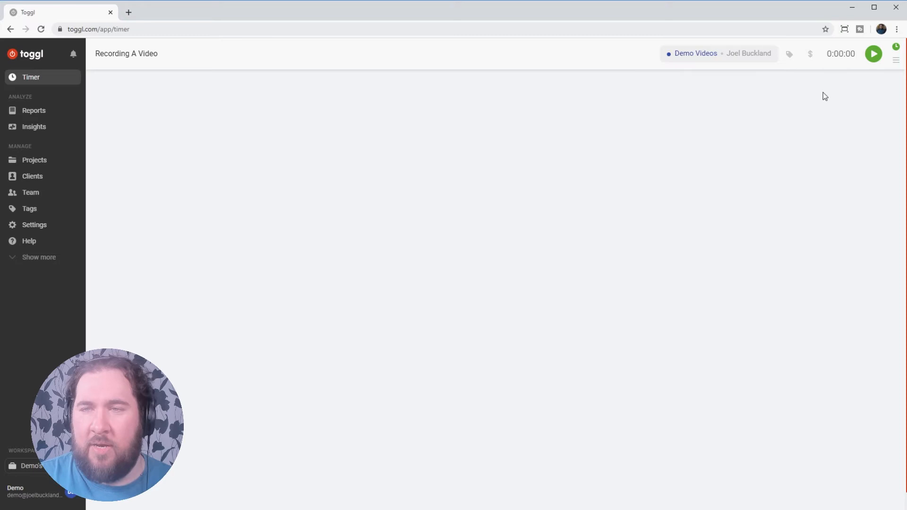
click(790, 54)
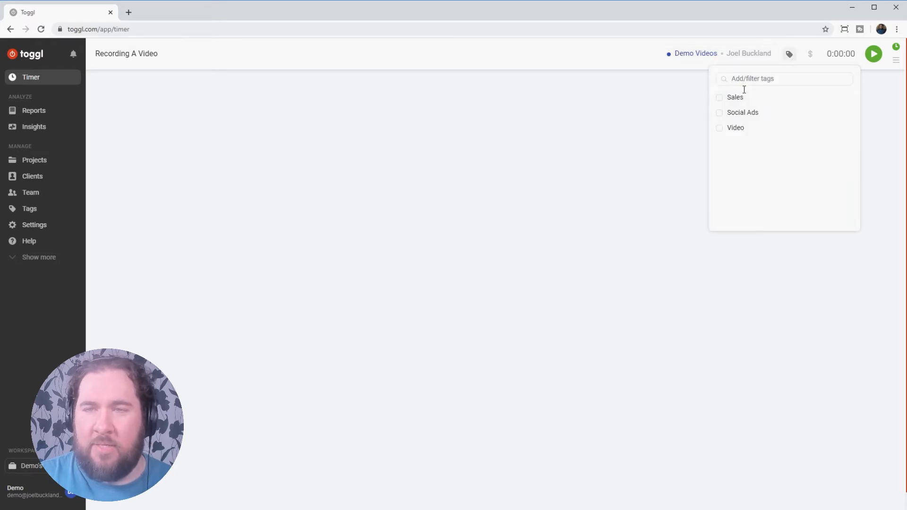
mouse_move(724, 135)
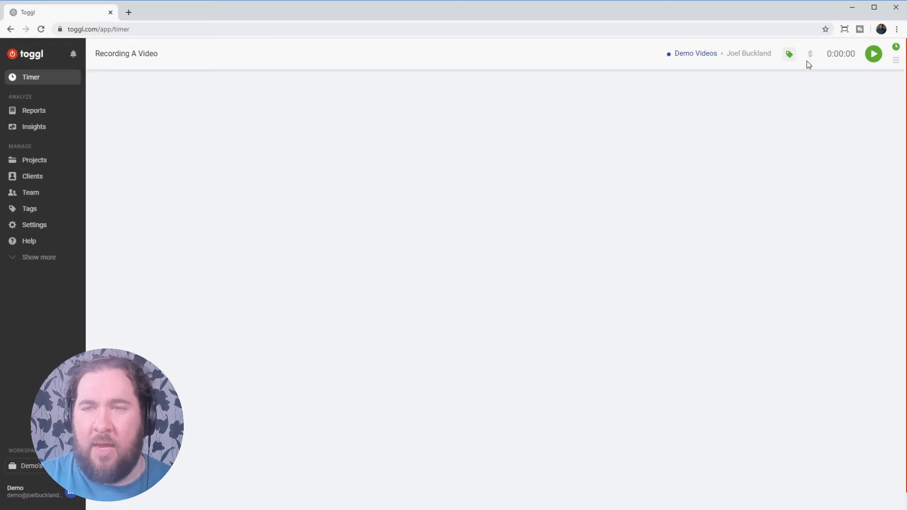
mouse_move(816, 61)
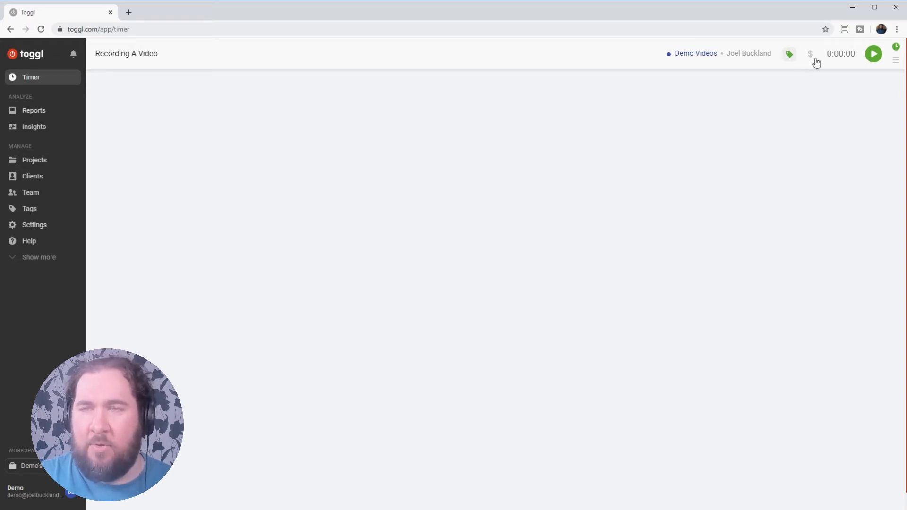
mouse_move(813, 58)
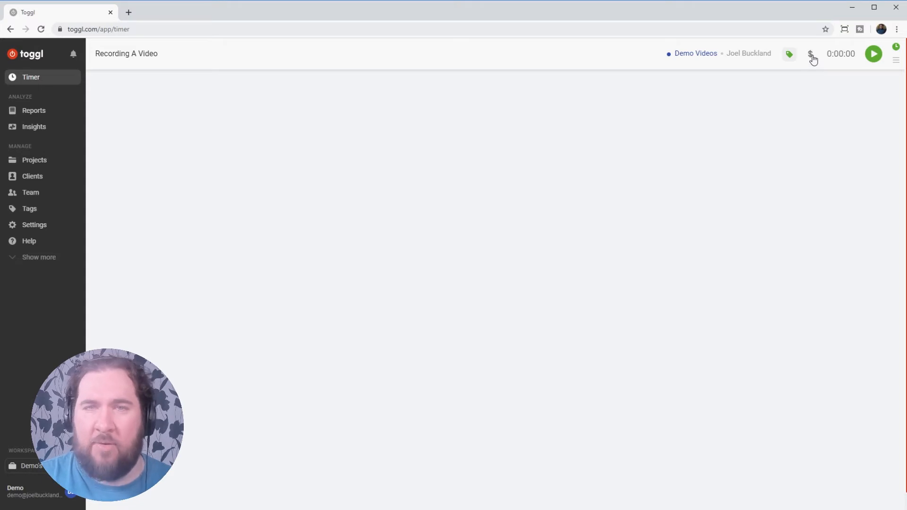
click(816, 54)
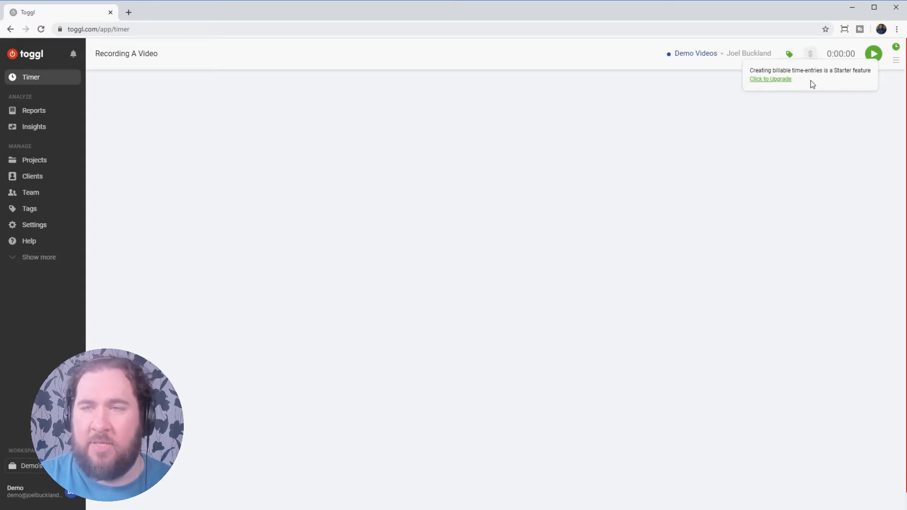
mouse_move(802, 113)
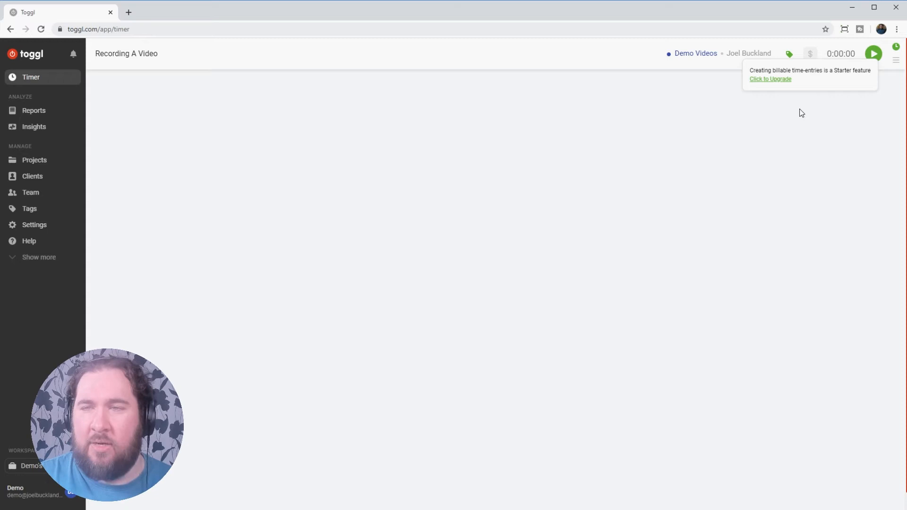
mouse_move(874, 52)
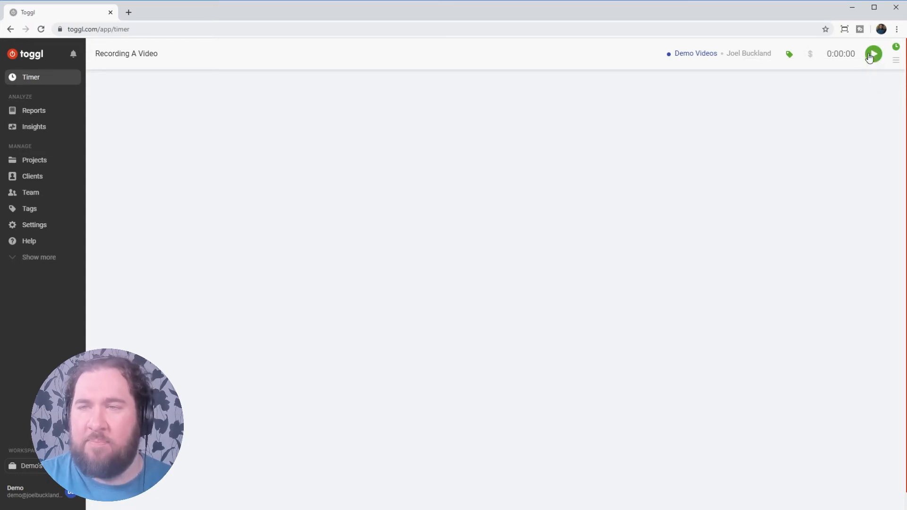
Run the Recording A Video timer for 15 seconds and save the entry.
click(877, 53)
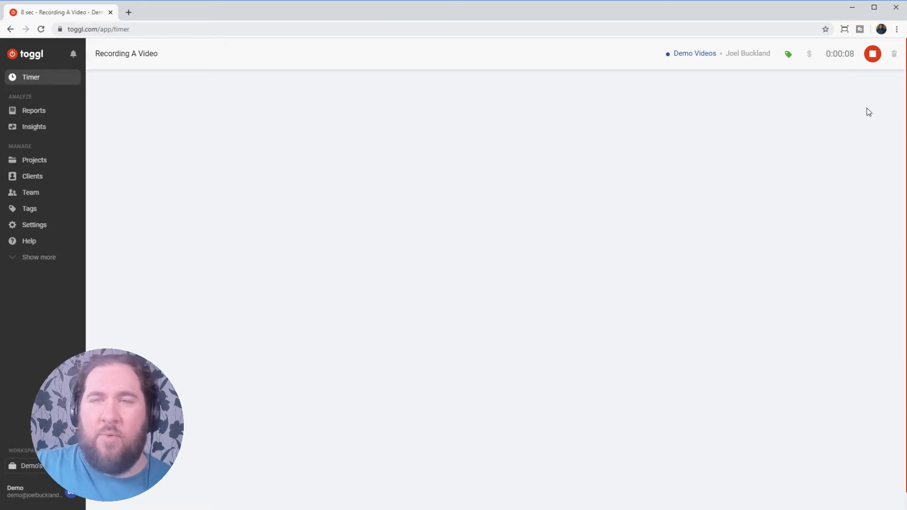
mouse_move(877, 80)
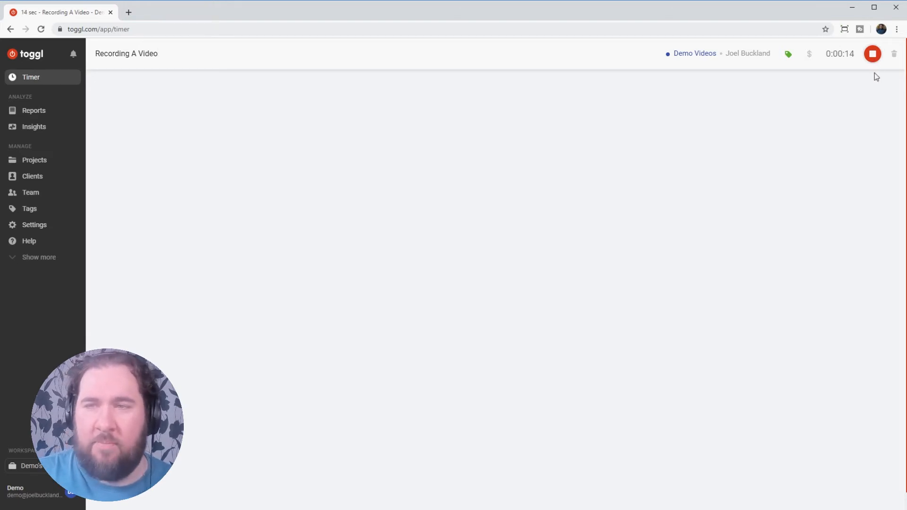
click(846, 54)
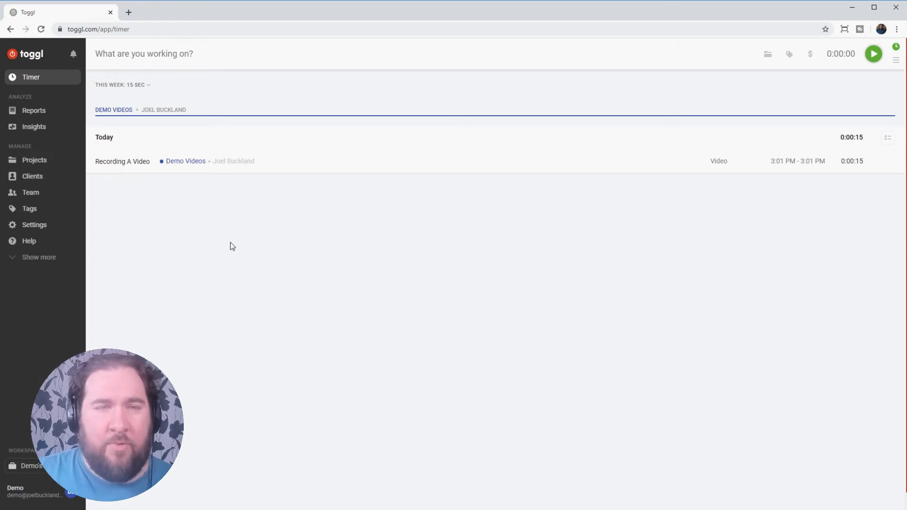
mouse_move(561, 313)
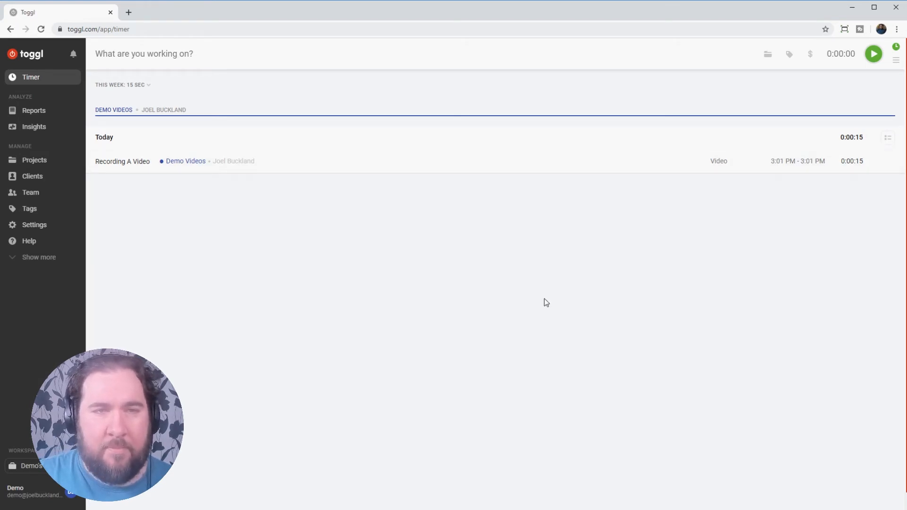
mouse_move(118, 95)
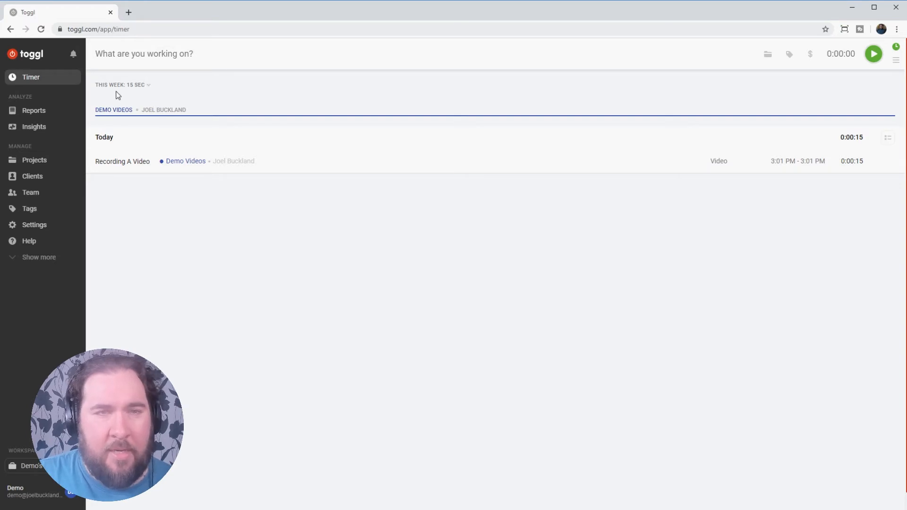
mouse_move(141, 94)
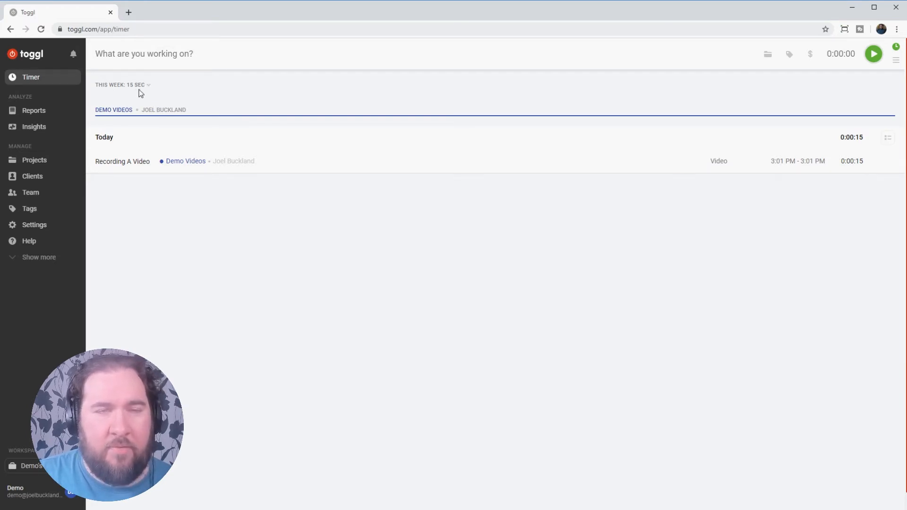
mouse_move(132, 117)
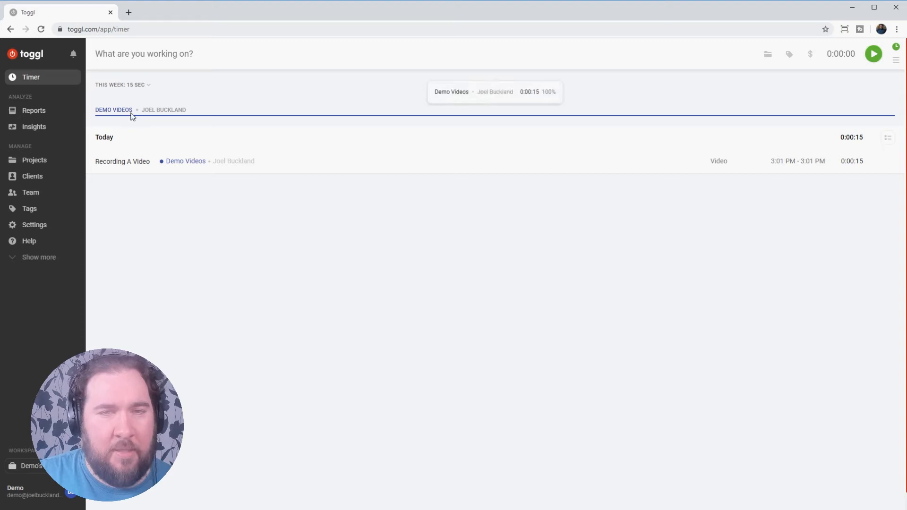
mouse_move(118, 121)
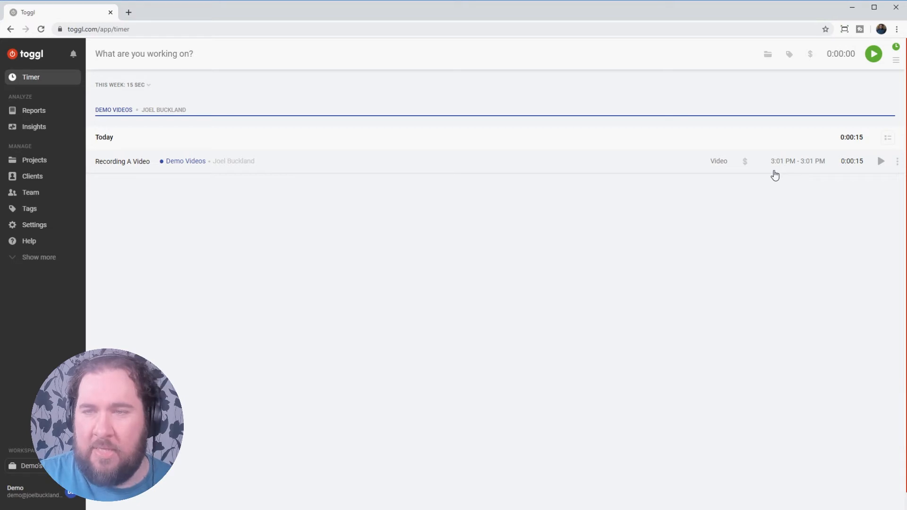
mouse_move(780, 172)
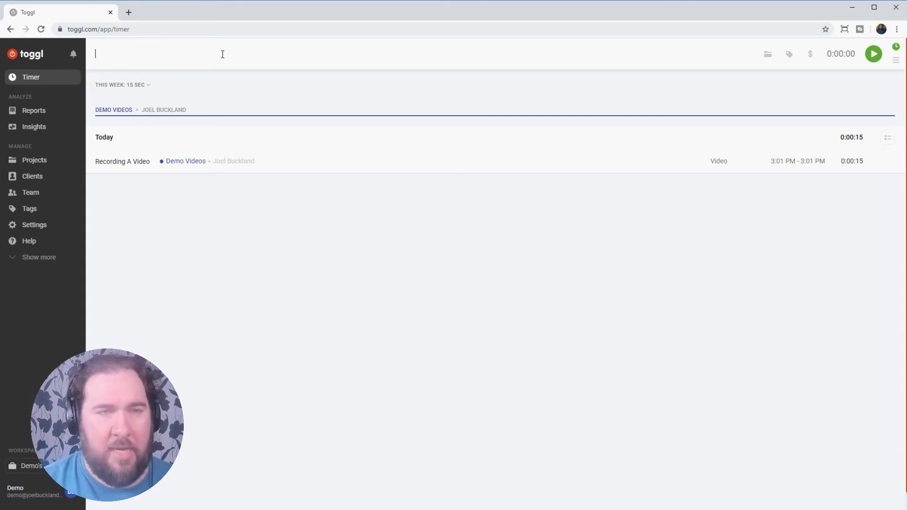
text(Editing V)
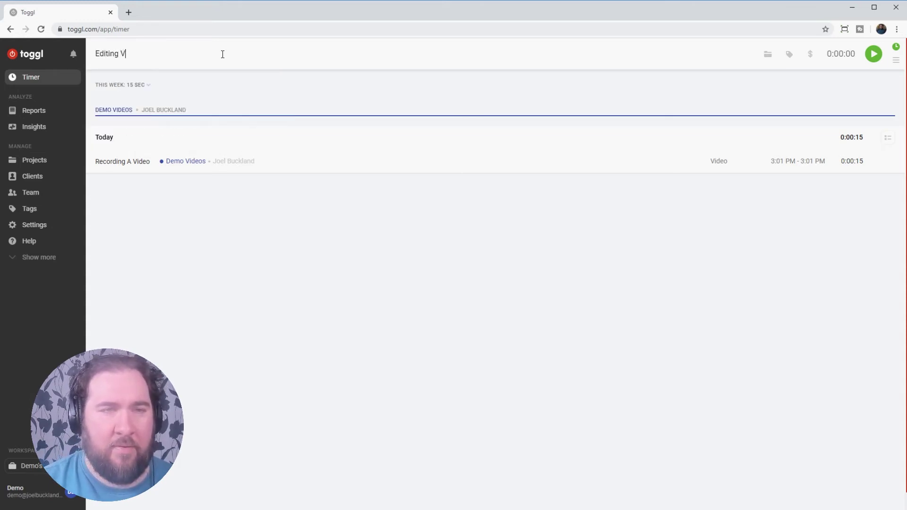
text(ideos)
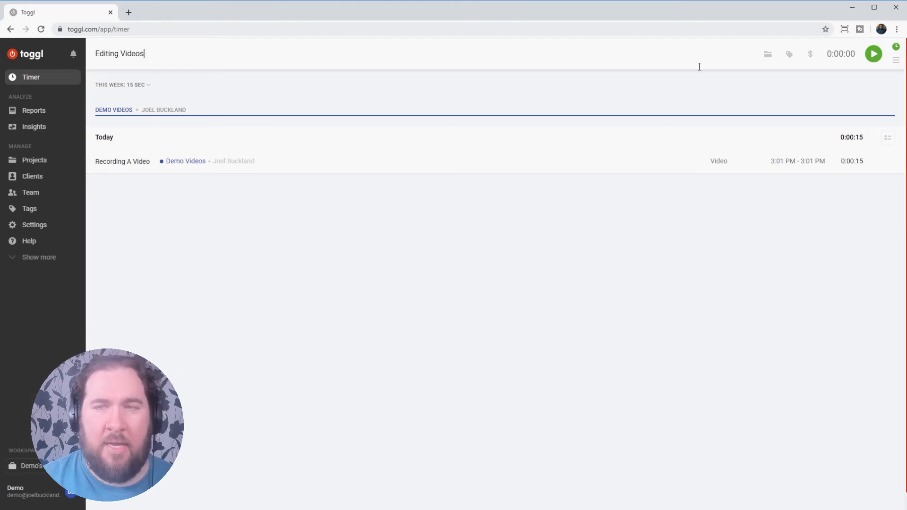
click(768, 53)
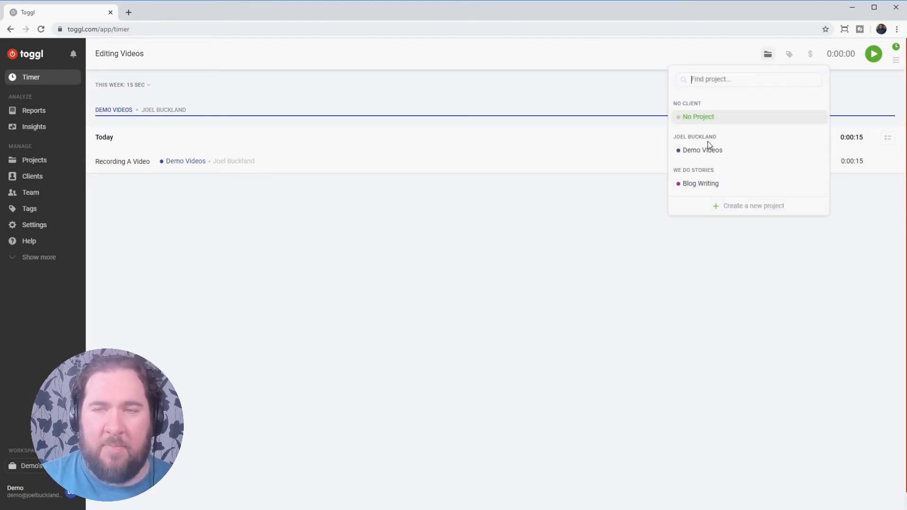
mouse_move(740, 208)
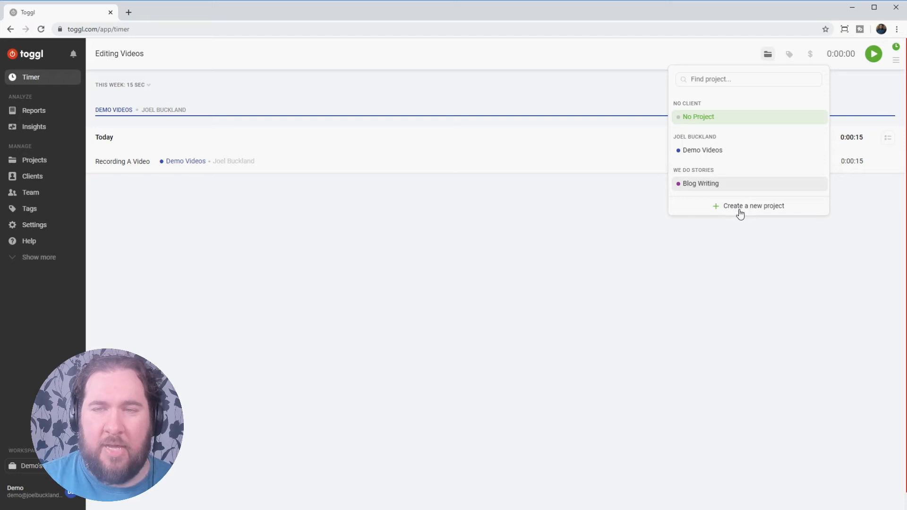
click(753, 206)
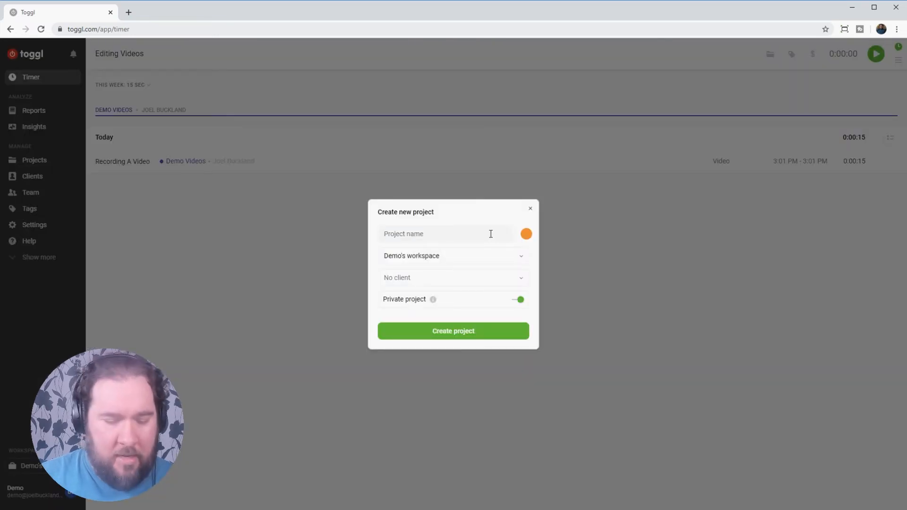
text(Video Editing)
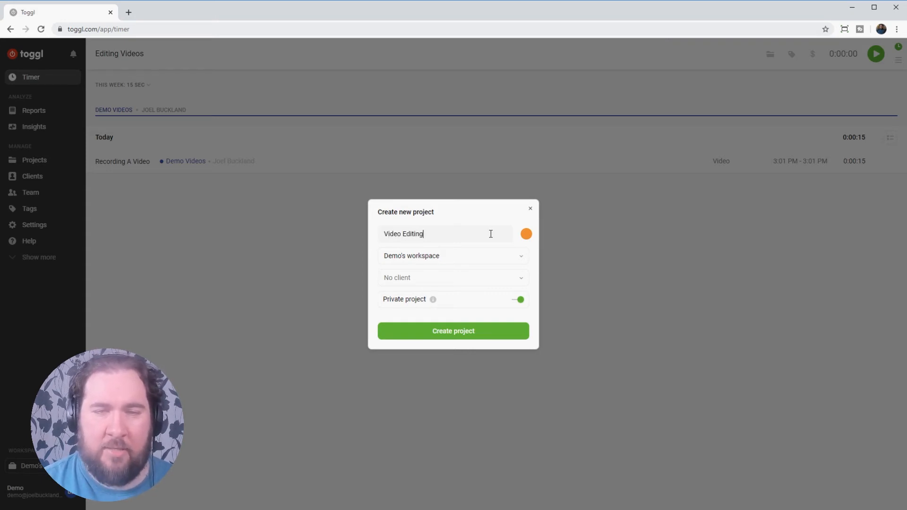
mouse_move(434, 280)
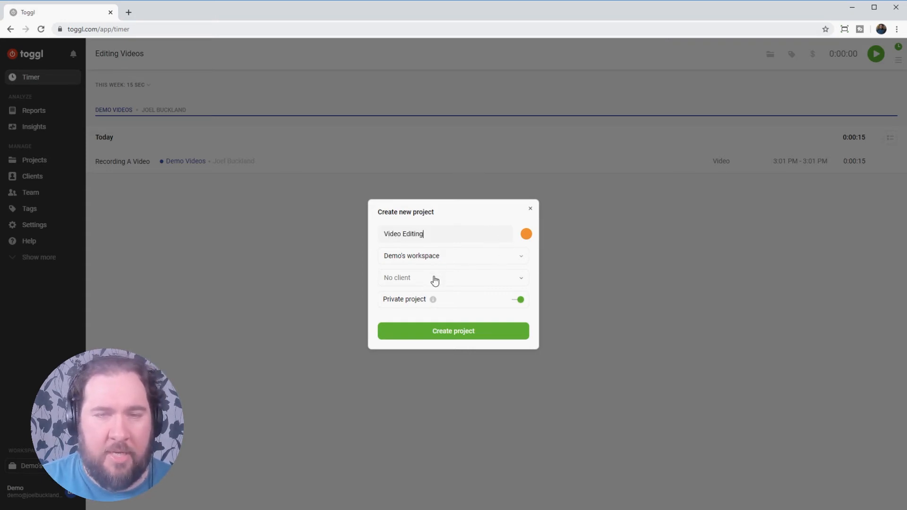
mouse_move(418, 288)
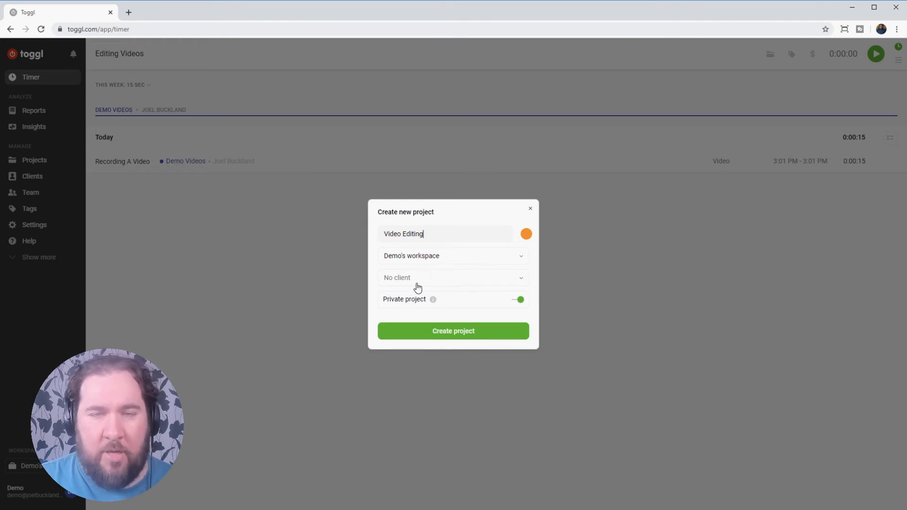
click(453, 277)
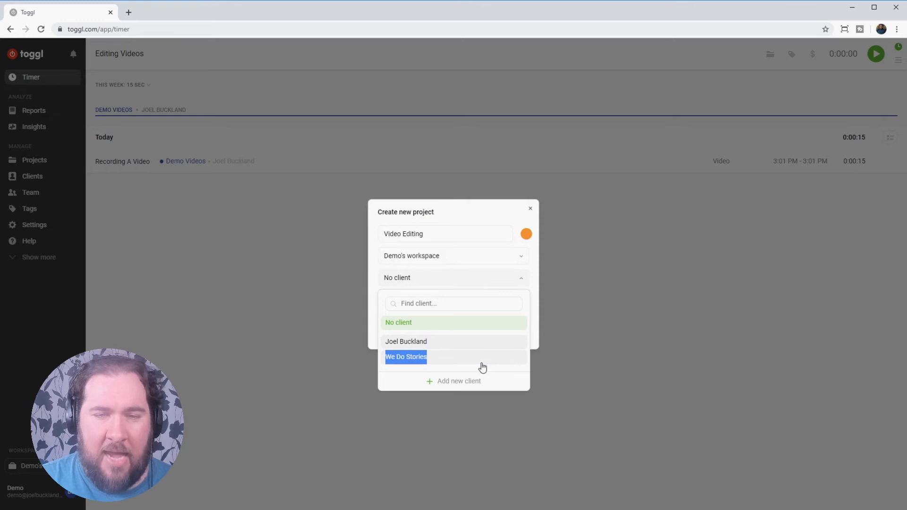
mouse_move(457, 389)
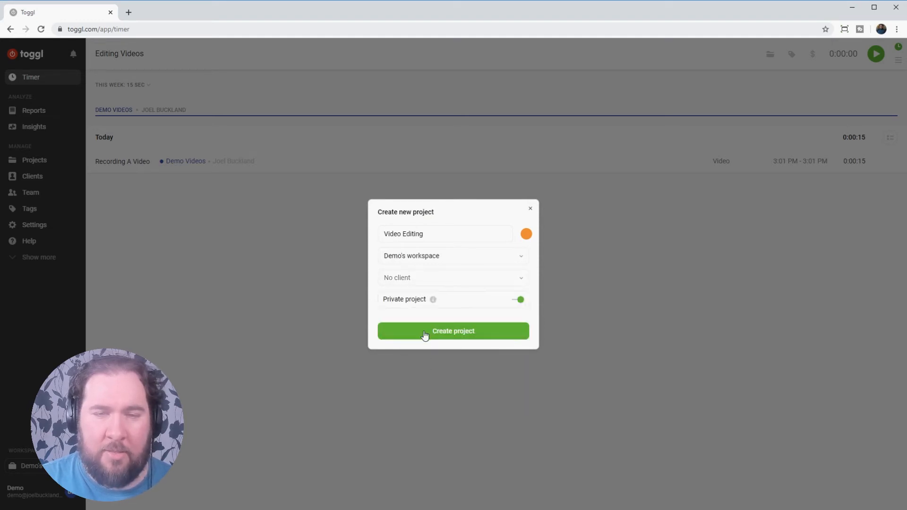
click(453, 278)
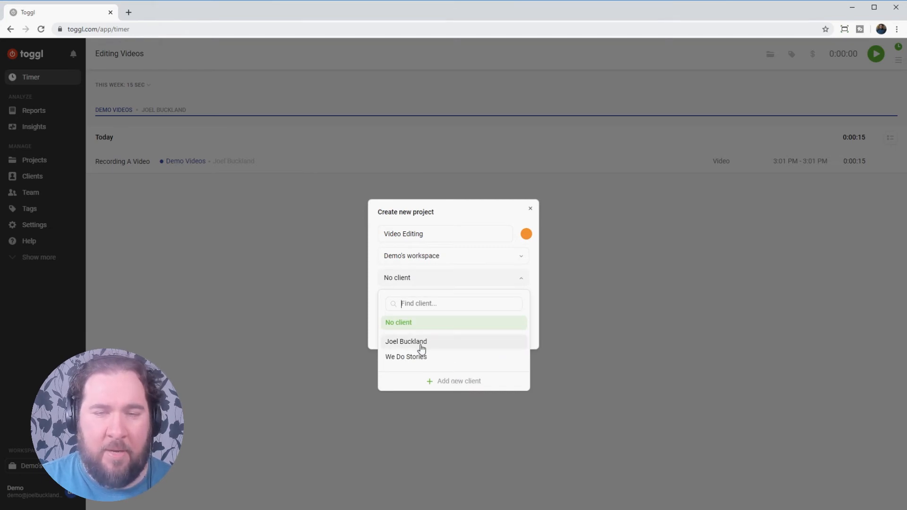
click(406, 342)
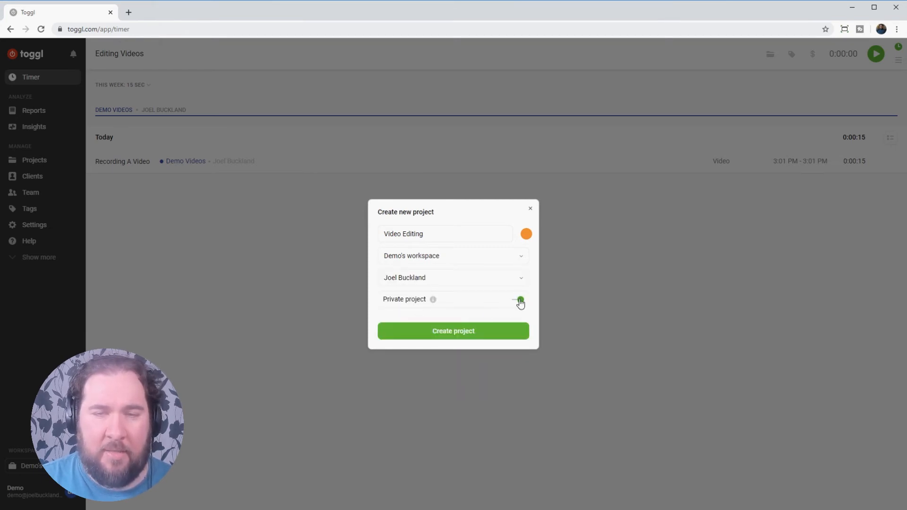
click(453, 330)
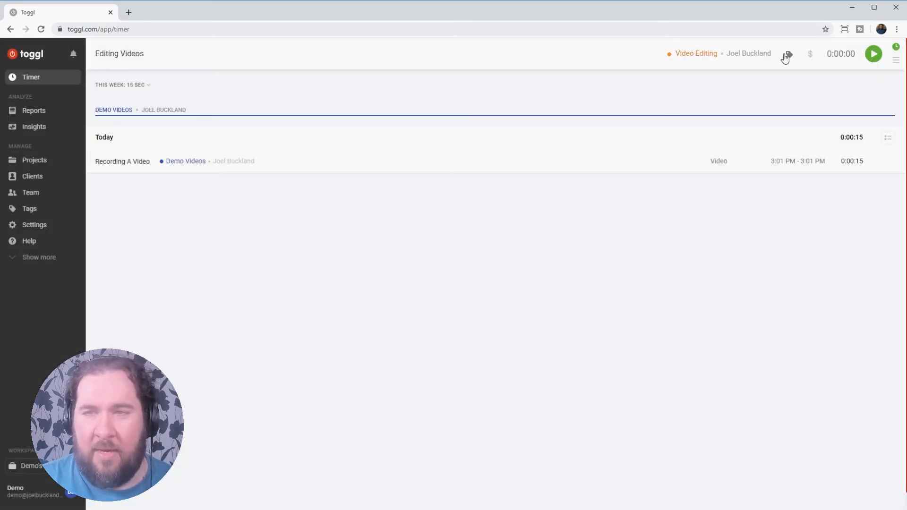
Keep the Video tag and run the Editing Videos timer for about 6 seconds.
click(789, 53)
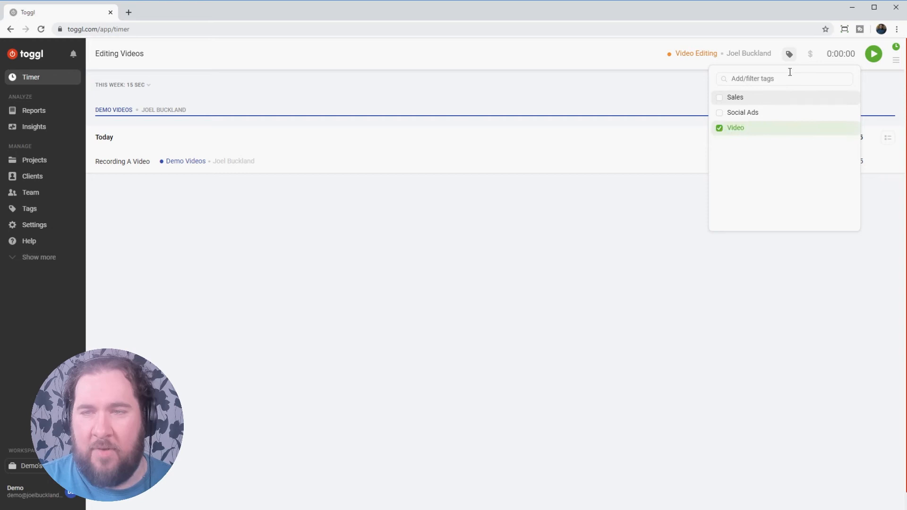
click(874, 53)
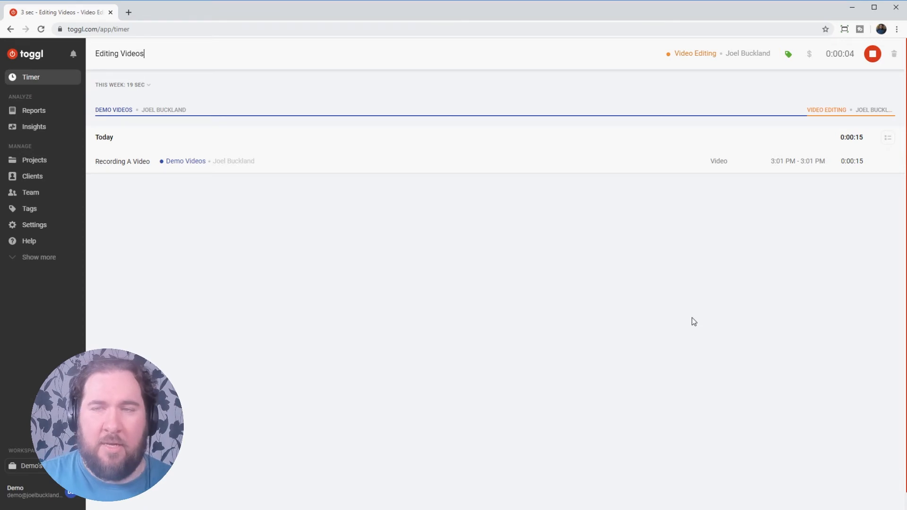
click(860, 56)
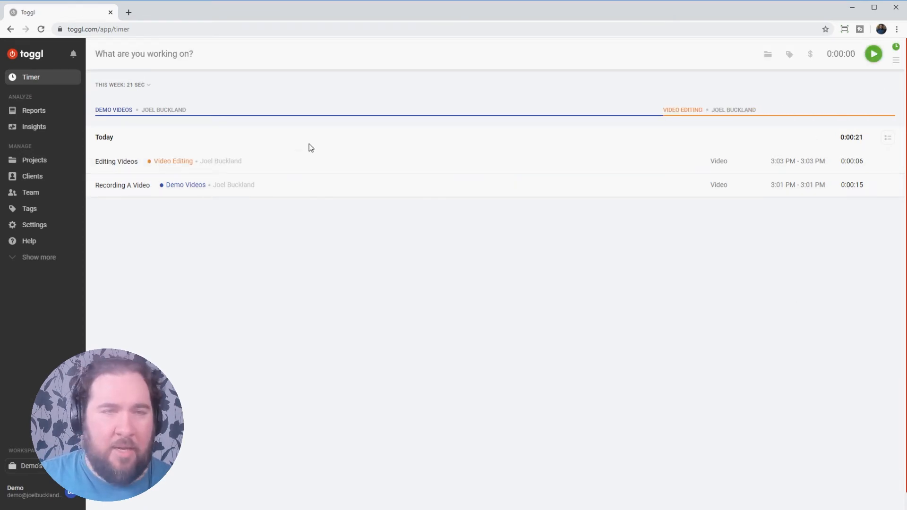
mouse_move(670, 206)
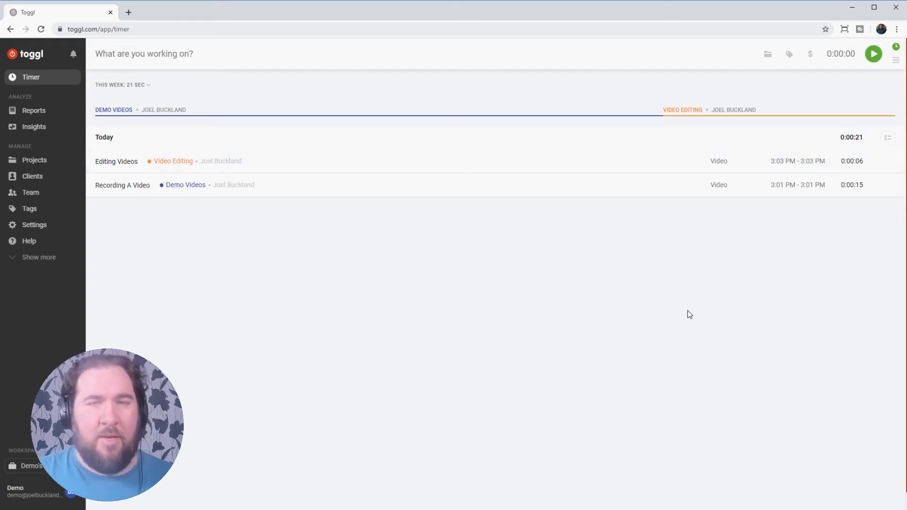
mouse_move(662, 332)
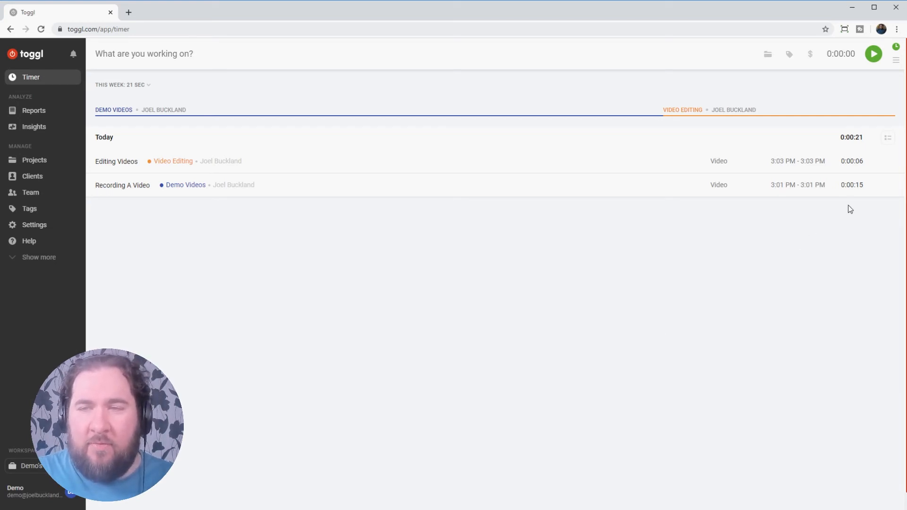
mouse_move(866, 169)
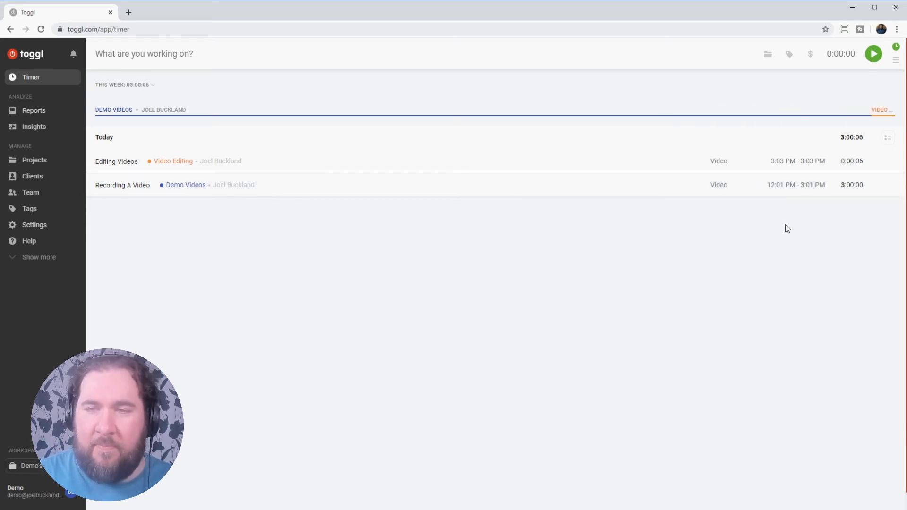
mouse_move(853, 193)
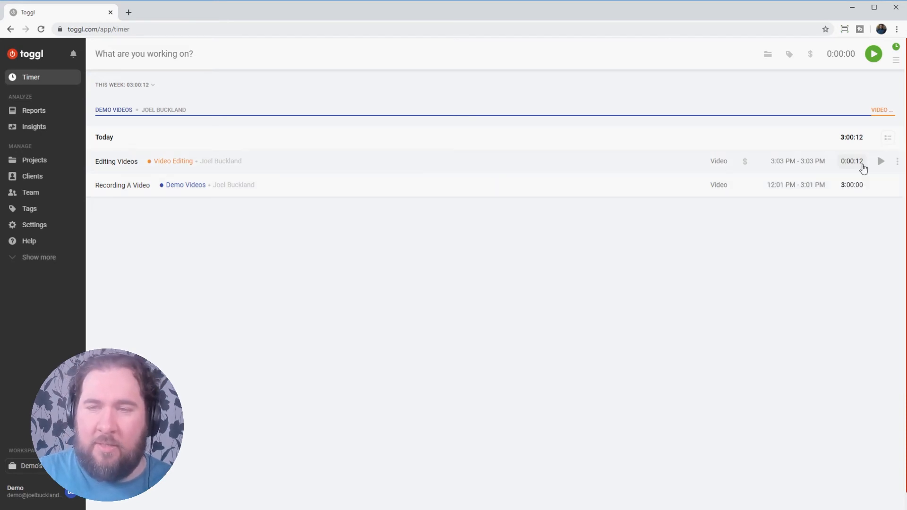
Open the Editing Videos duration to adjust its start and stop times.
click(852, 161)
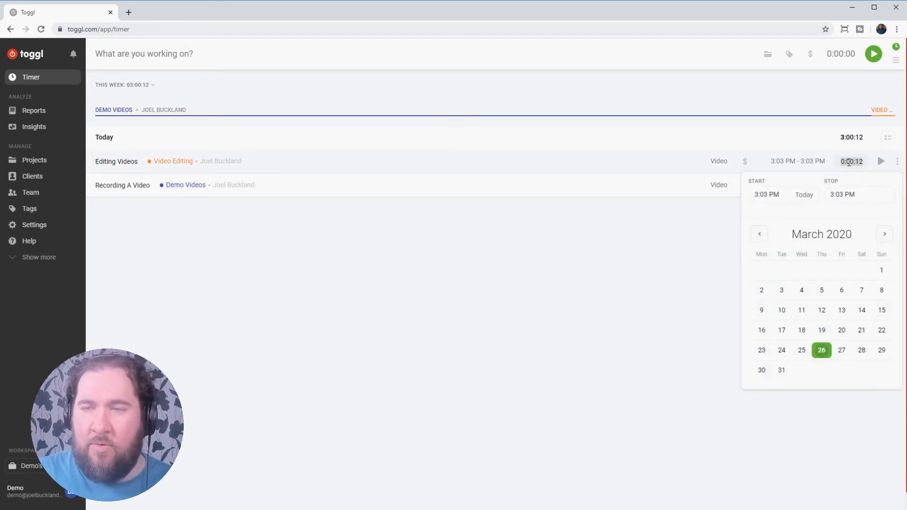
mouse_move(851, 175)
text(4)
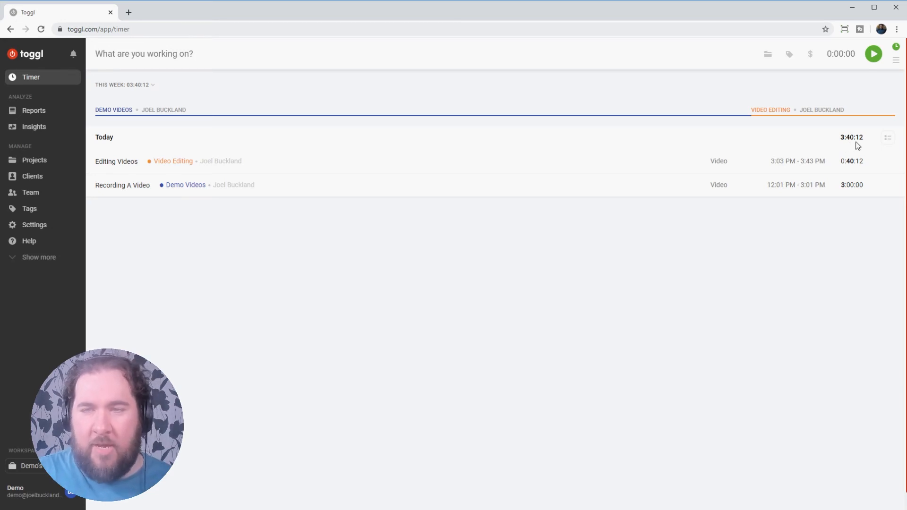
mouse_move(83, 132)
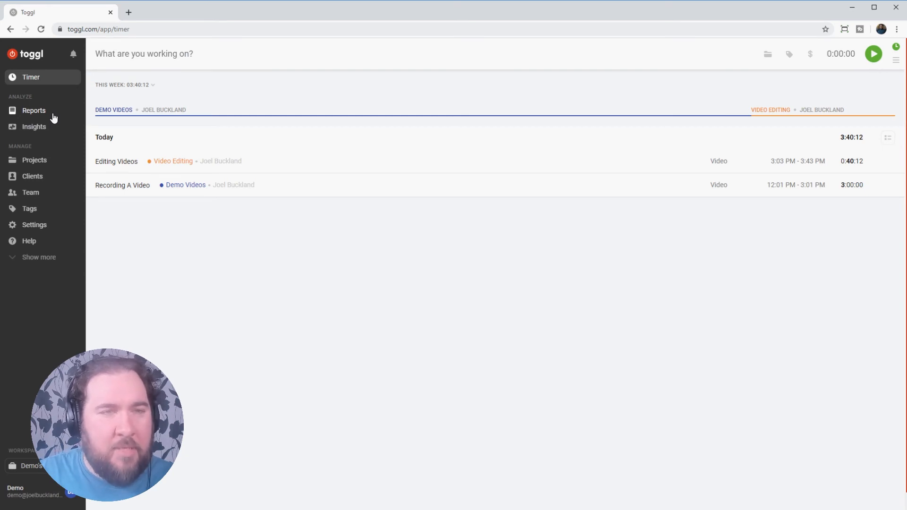
mouse_move(19, 127)
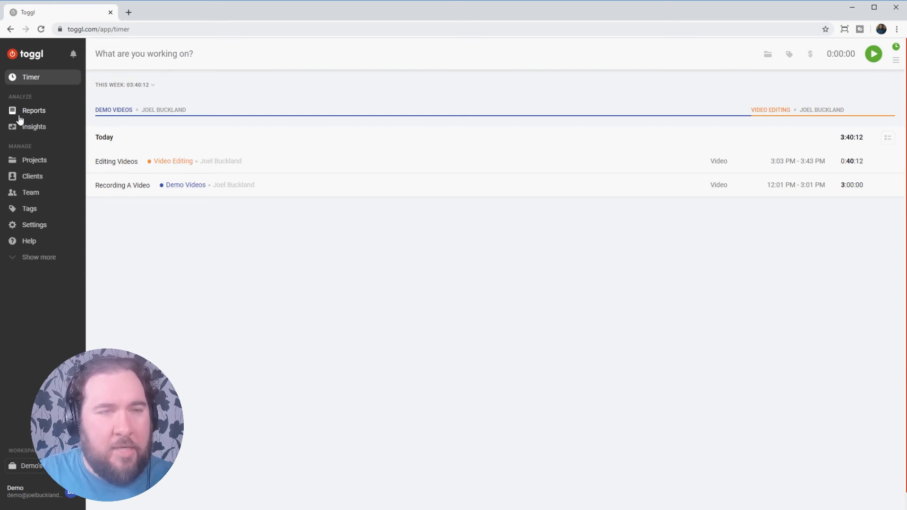
mouse_move(25, 118)
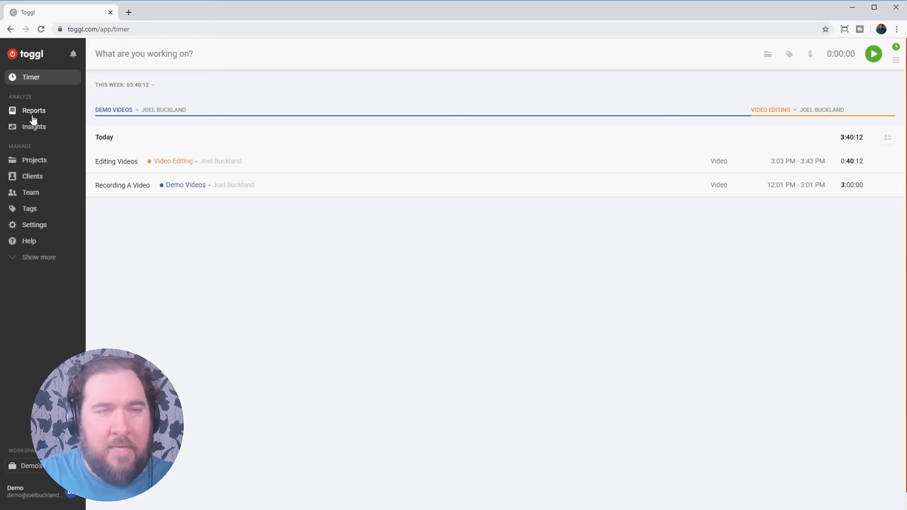
Open the summary report and set its date range to This month.
click(33, 111)
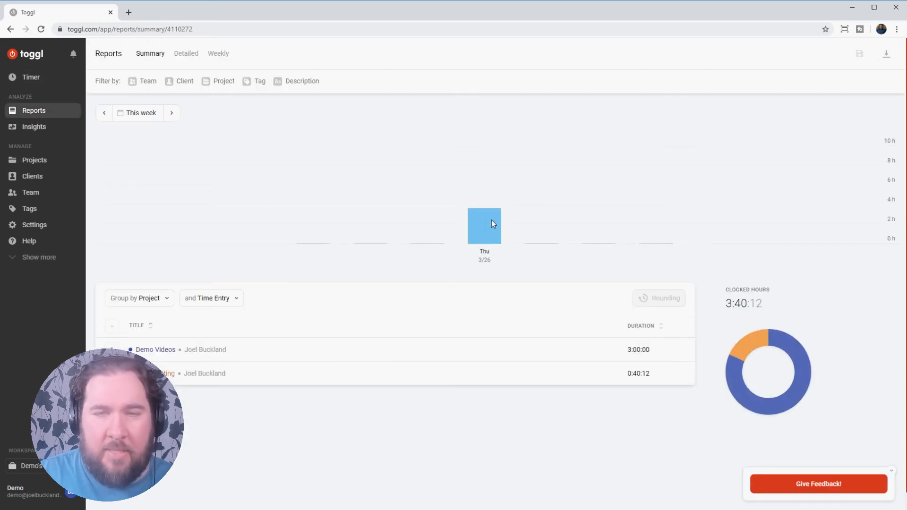
mouse_move(487, 242)
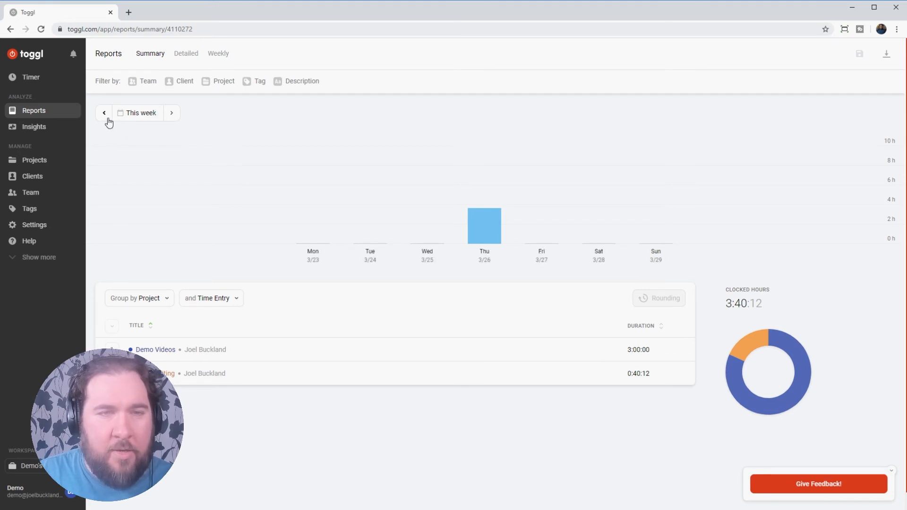
click(140, 112)
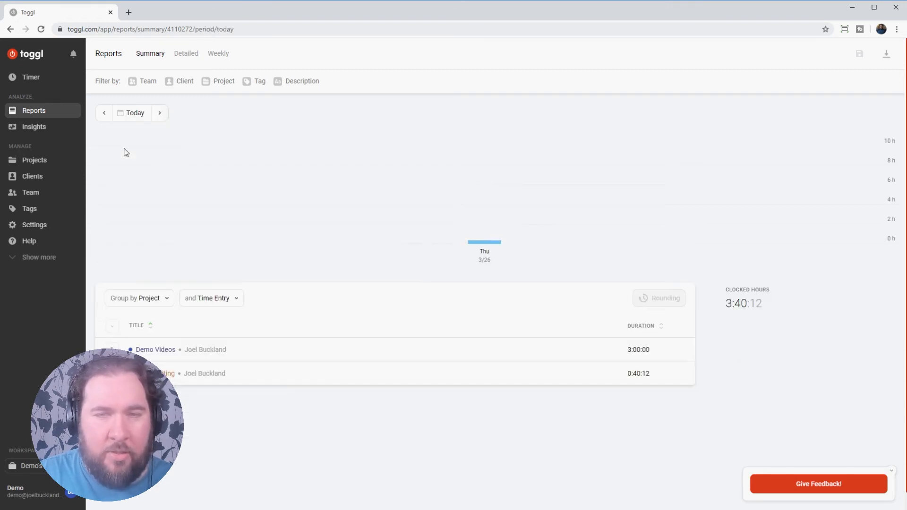
click(134, 113)
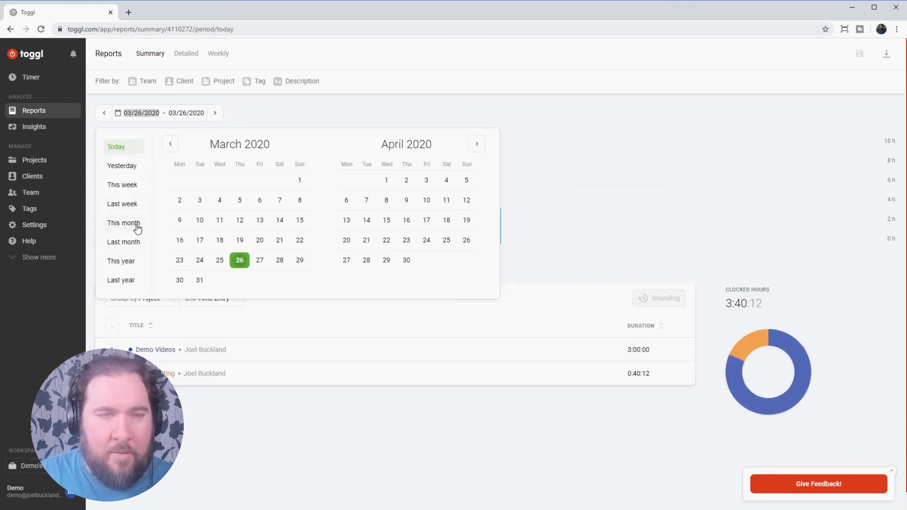
click(123, 223)
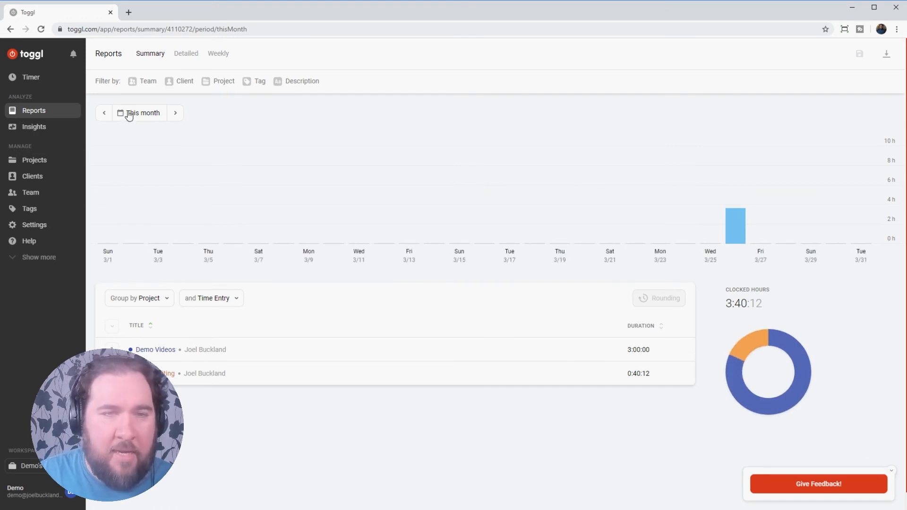
mouse_move(186, 90)
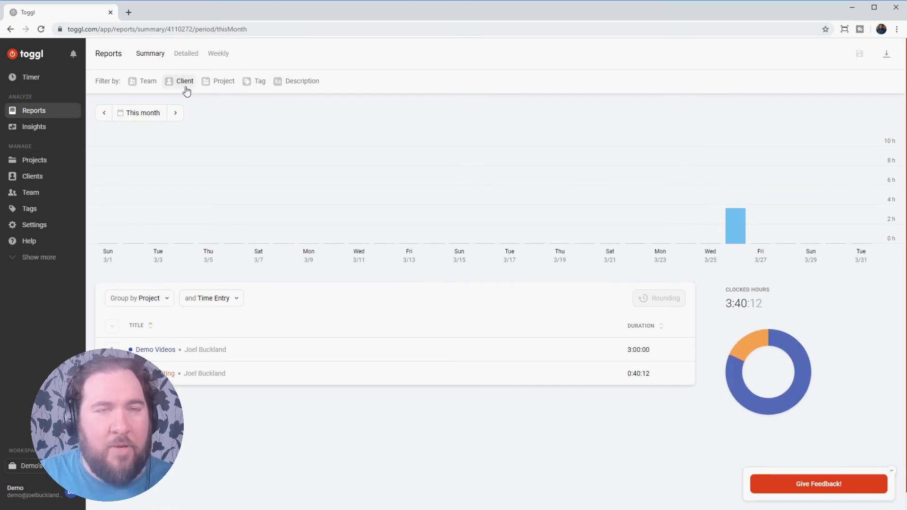
Filter the monthly summary report by one client, then by the other client.
click(185, 81)
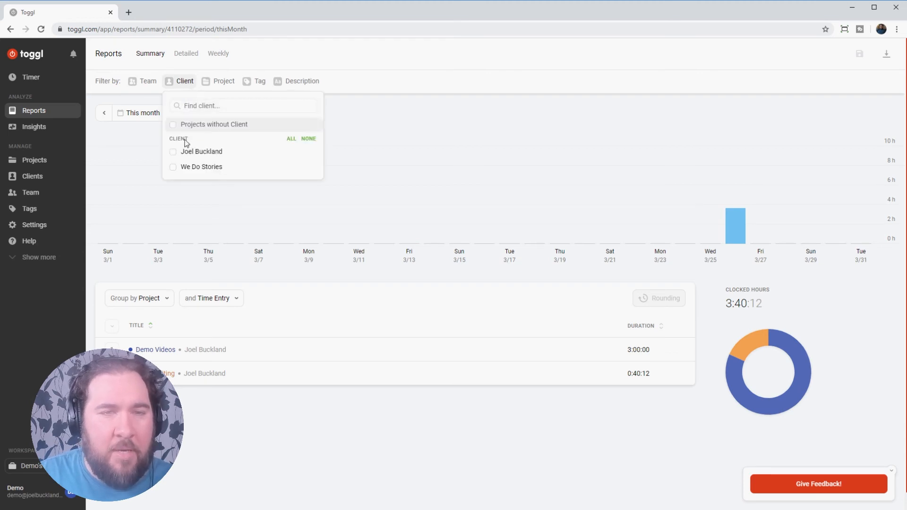
click(173, 167)
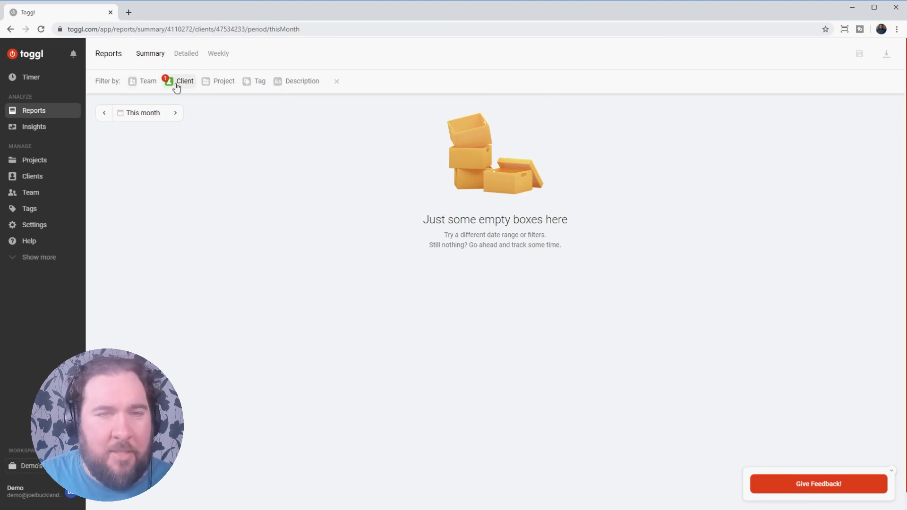
click(183, 81)
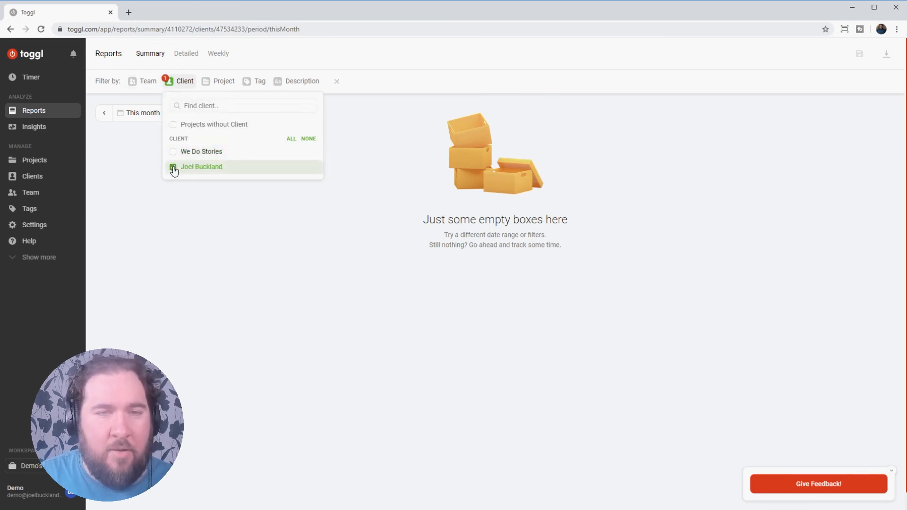
click(173, 167)
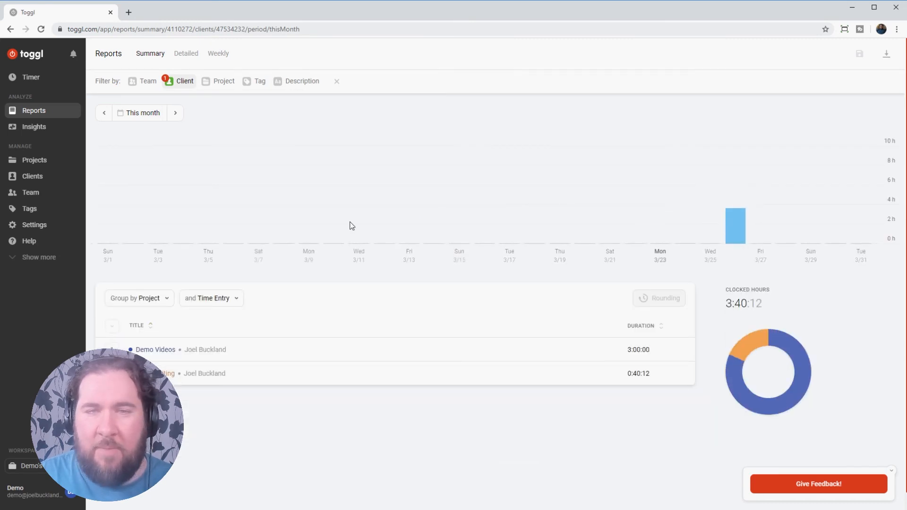
Filter the report to 'Projects without Client', then remove the client filter.
click(185, 81)
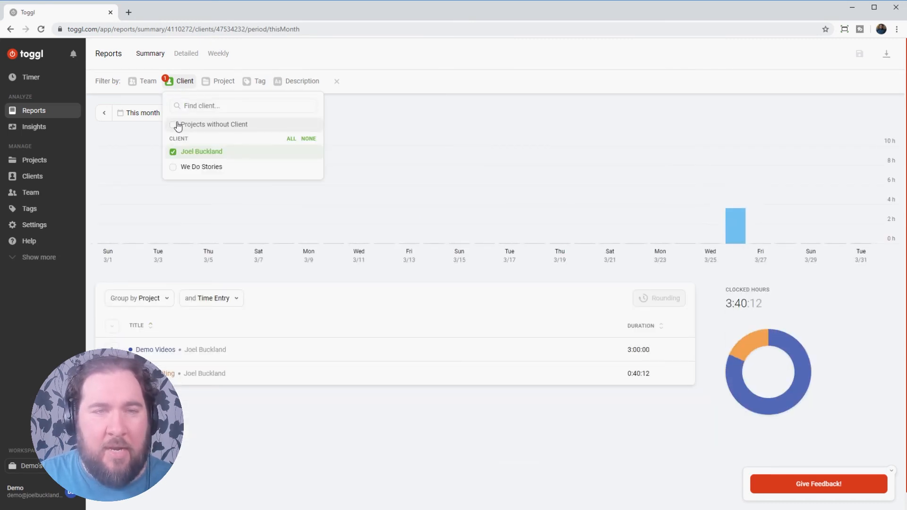
click(173, 152)
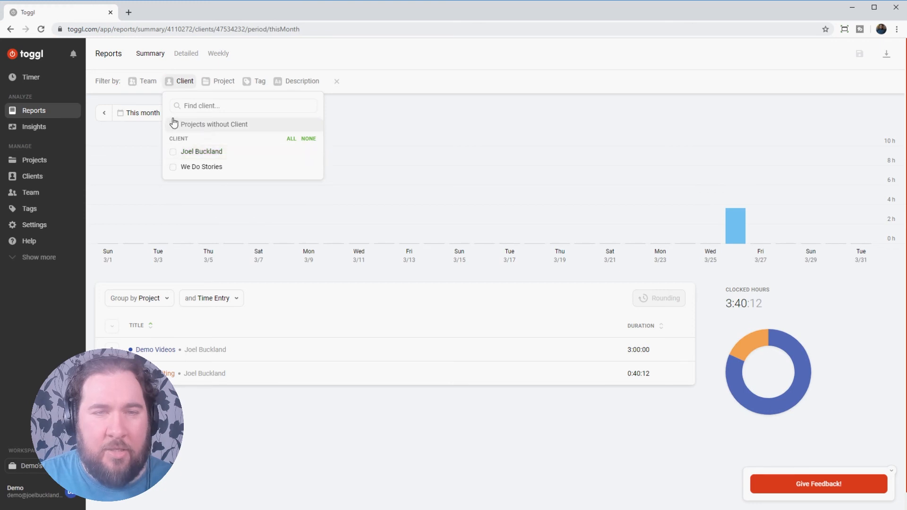
mouse_move(206, 134)
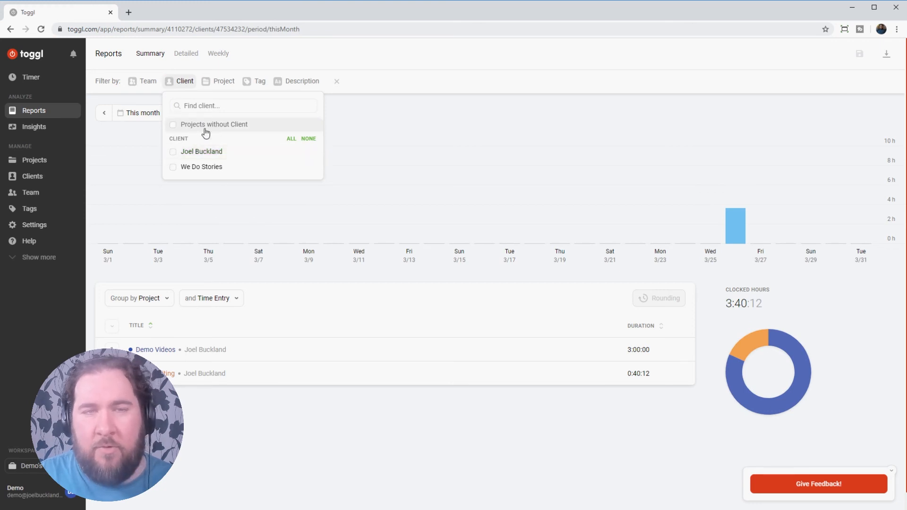
mouse_move(171, 132)
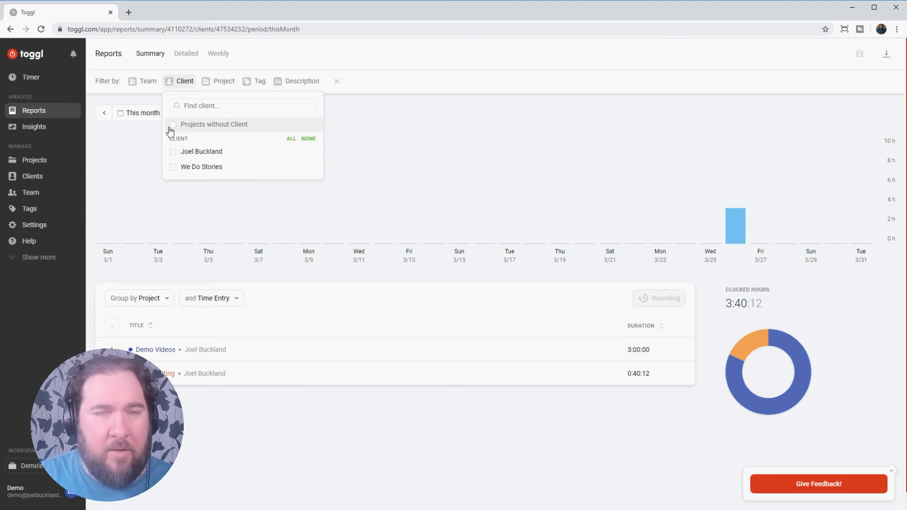
click(172, 124)
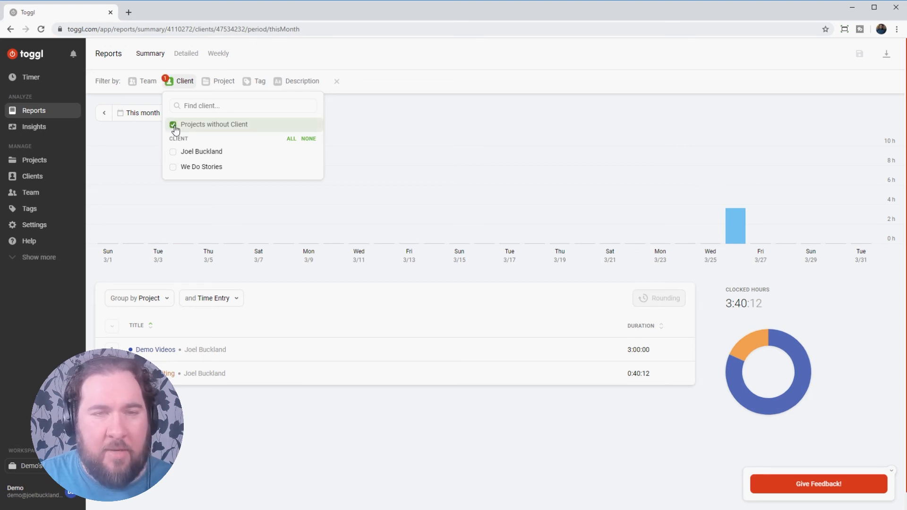
click(173, 124)
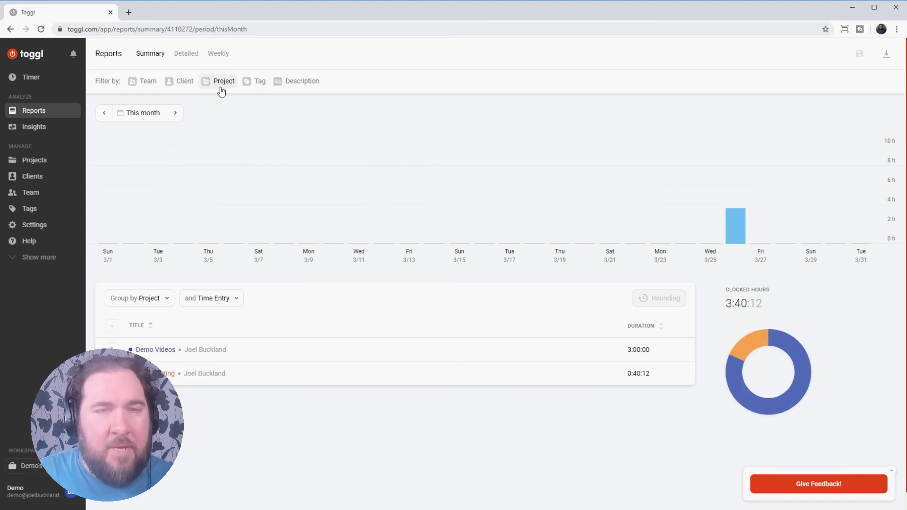
Filter by Demo Videos, then Video Editing, switch to This week, and clear the filter.
click(224, 81)
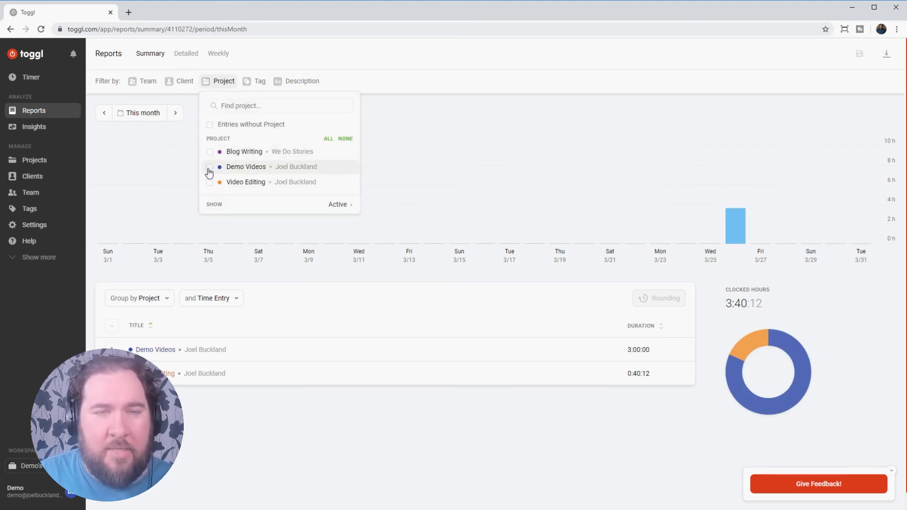
click(209, 168)
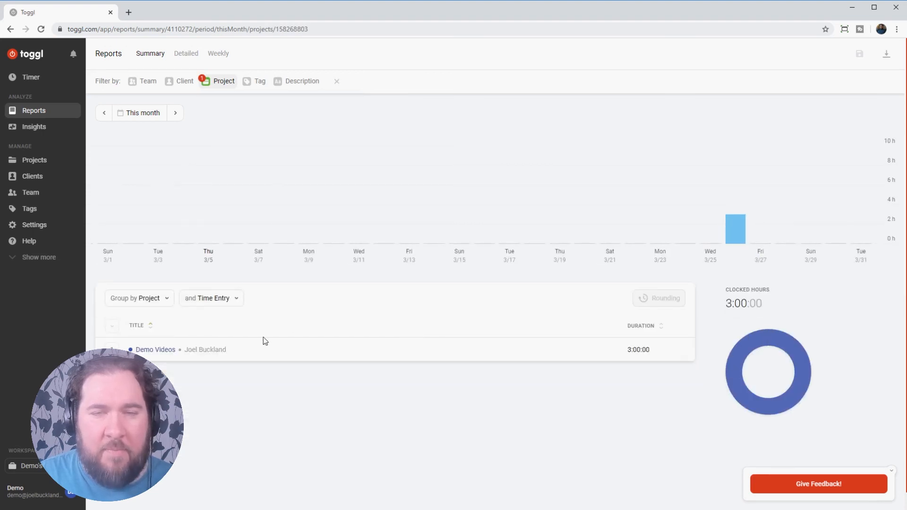
mouse_move(735, 228)
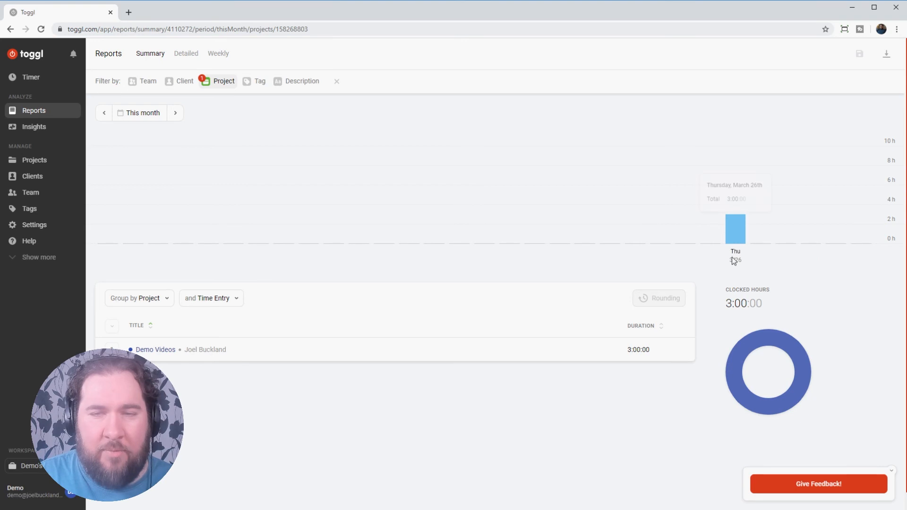
click(223, 81)
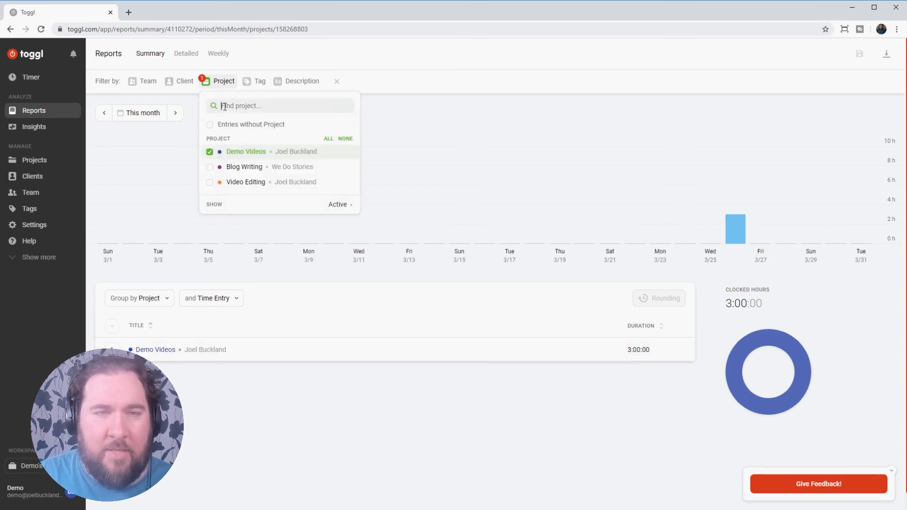
click(210, 152)
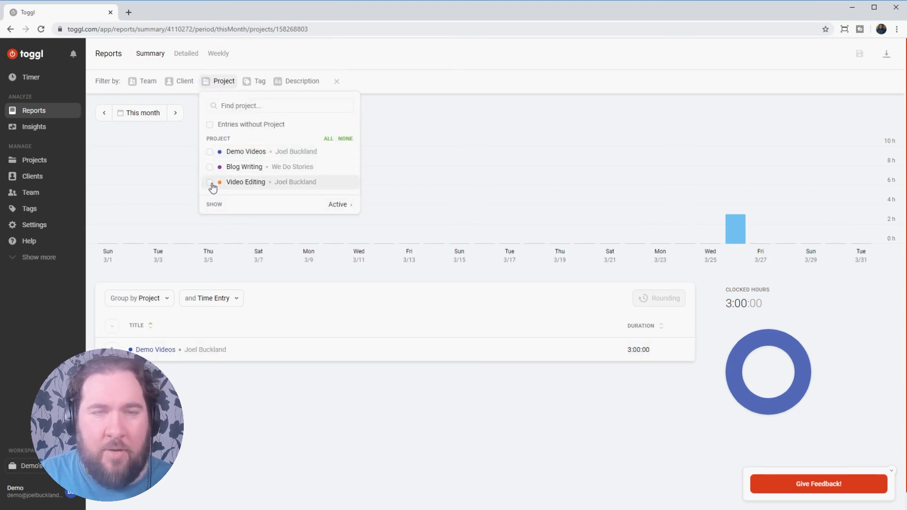
click(210, 182)
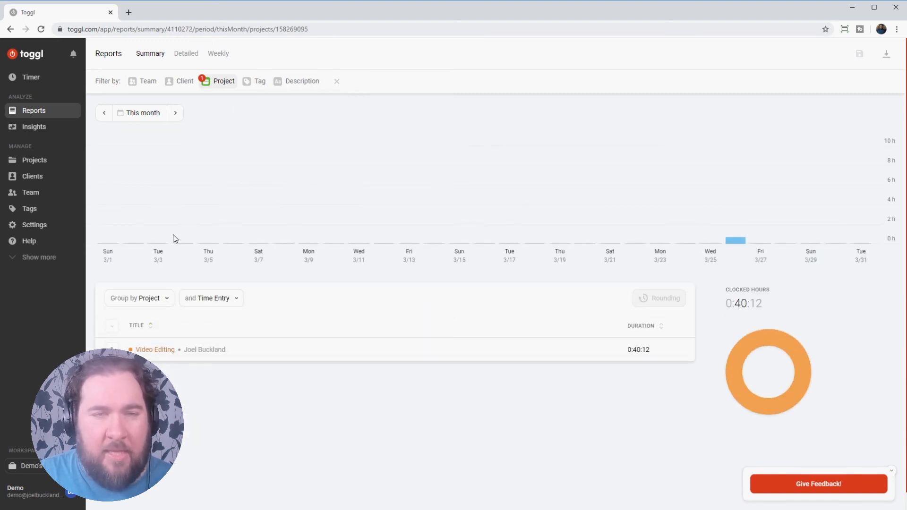
click(104, 113)
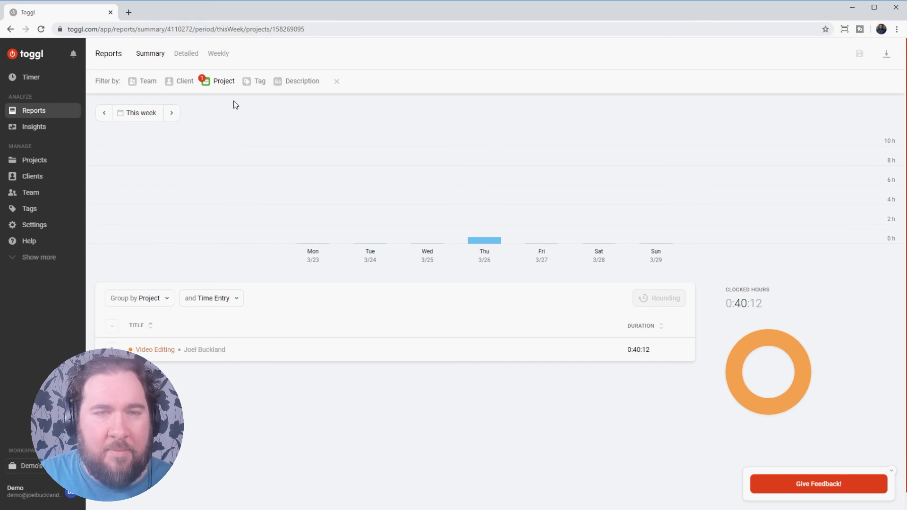
click(336, 81)
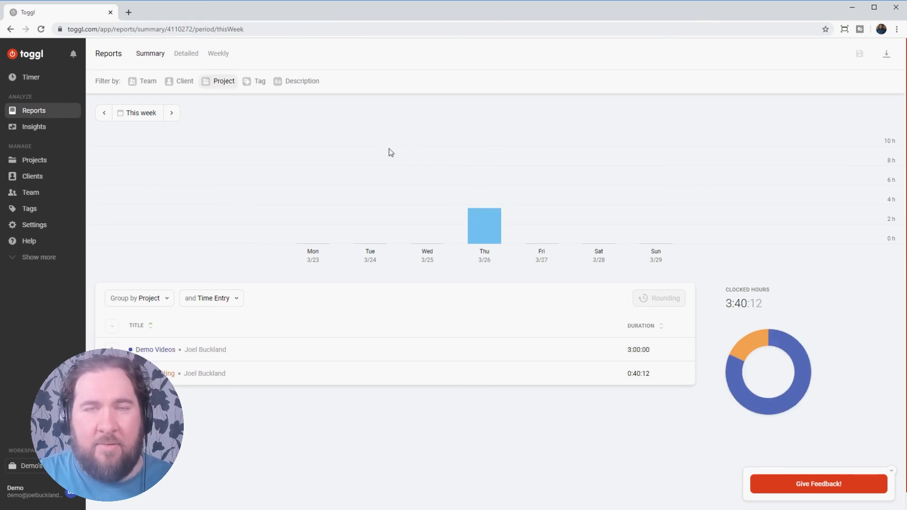
mouse_move(337, 162)
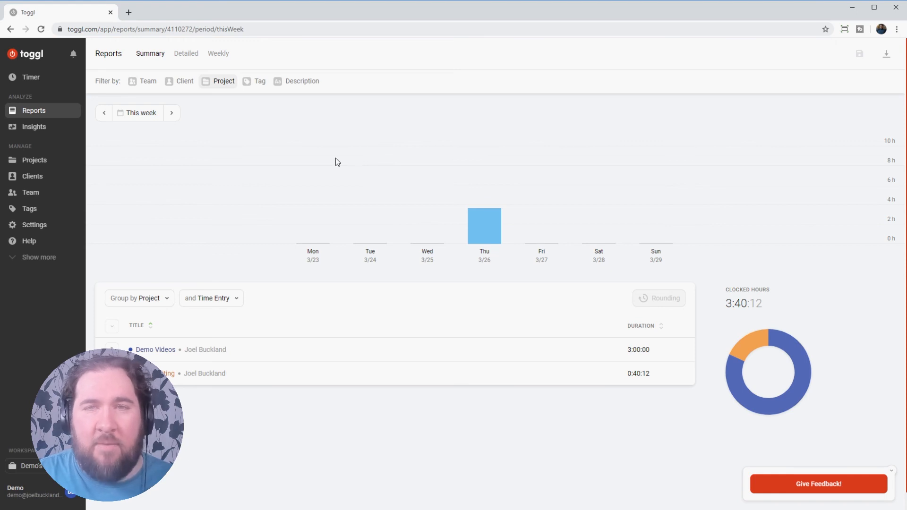
click(260, 81)
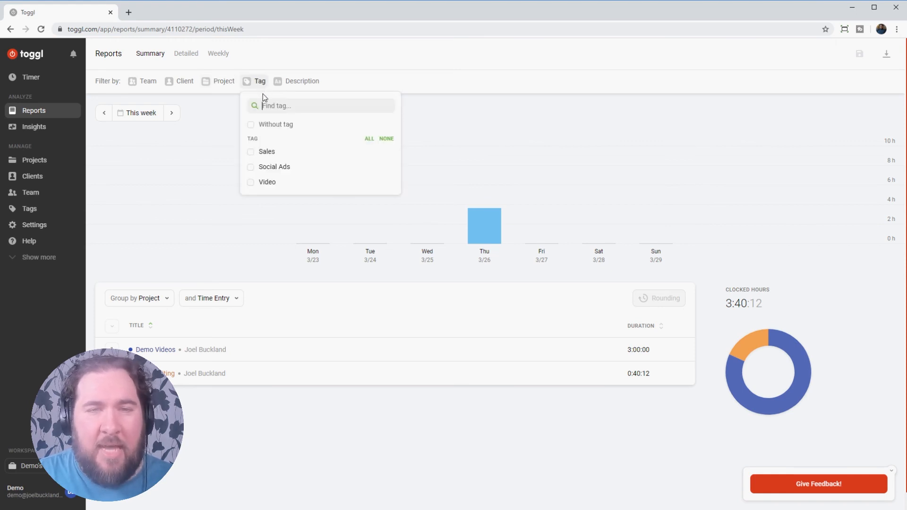
click(250, 151)
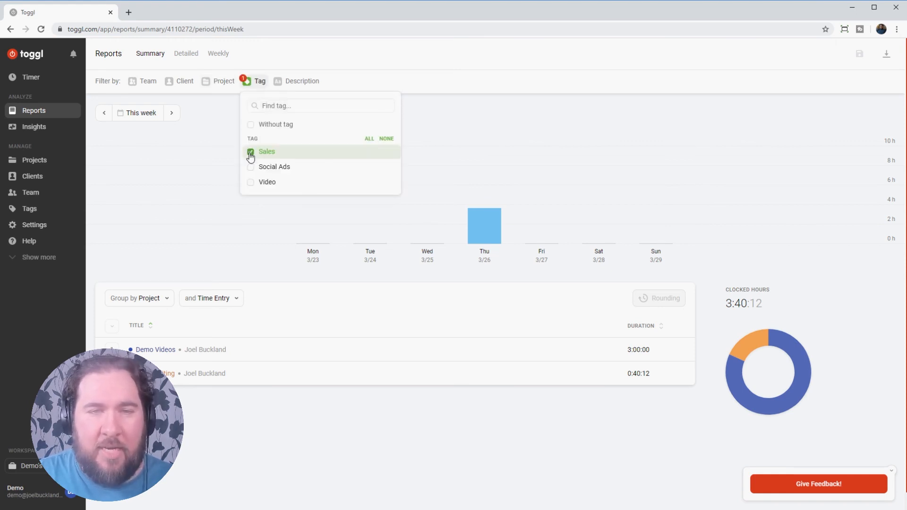
mouse_move(394, 228)
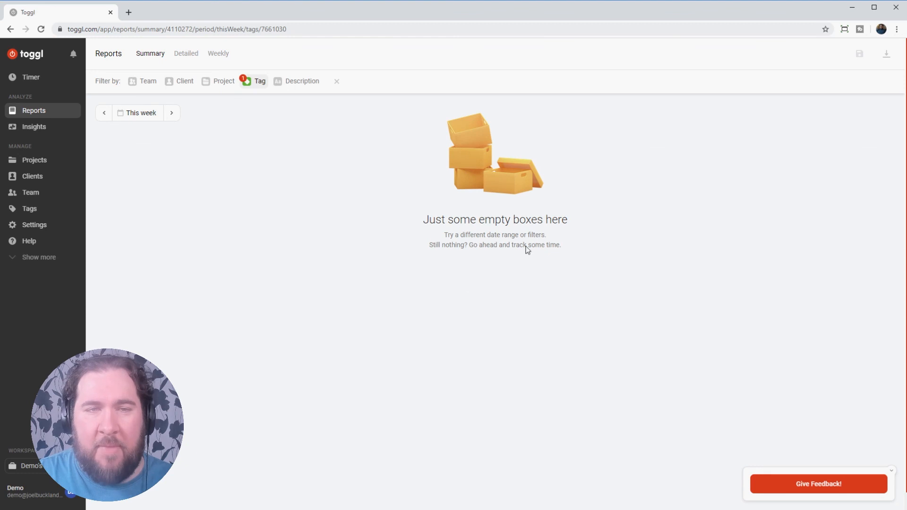
mouse_move(578, 239)
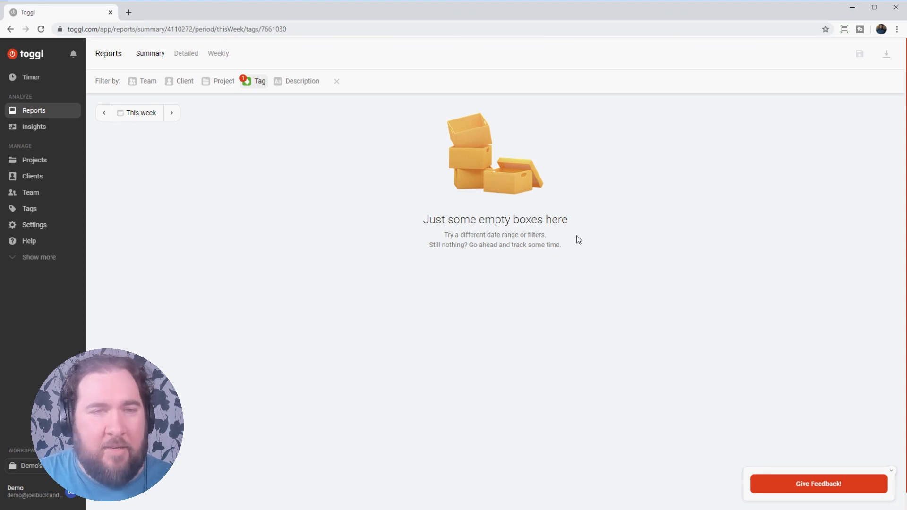
mouse_move(281, 226)
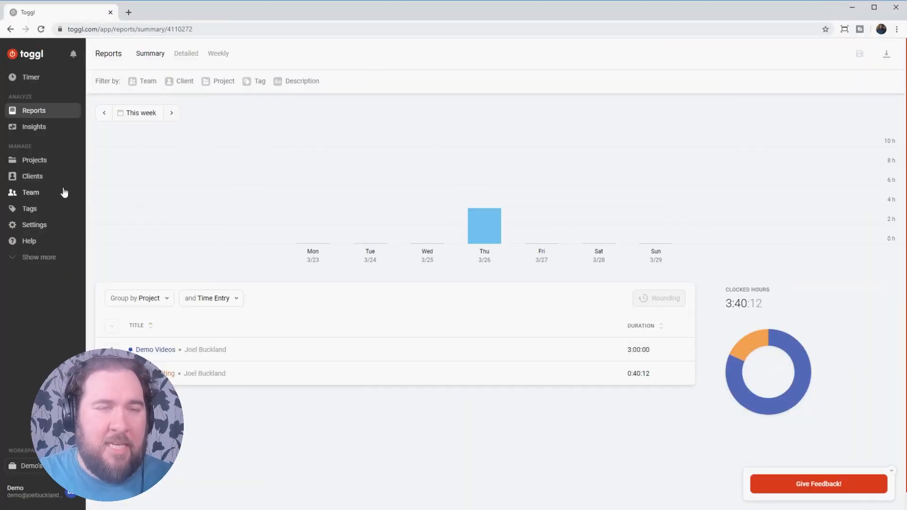
Go to the Team members page and open the Invite members dialog.
click(30, 193)
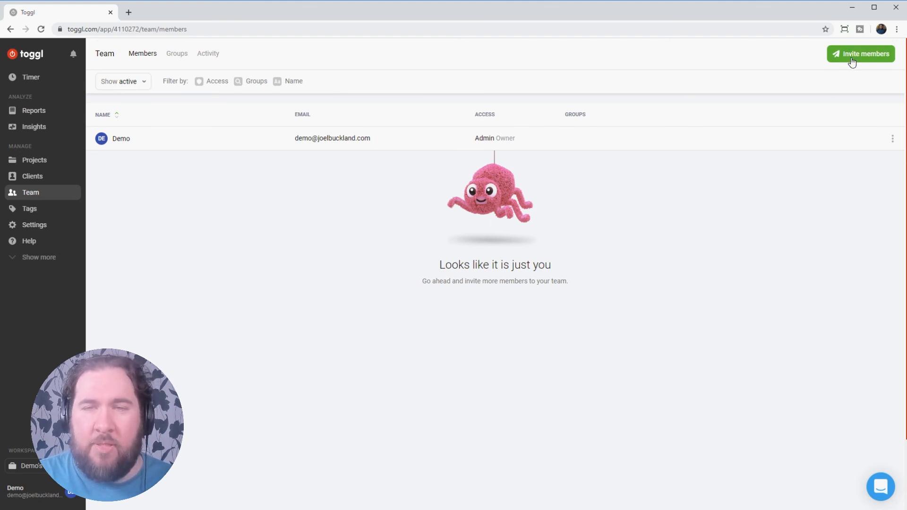
click(861, 53)
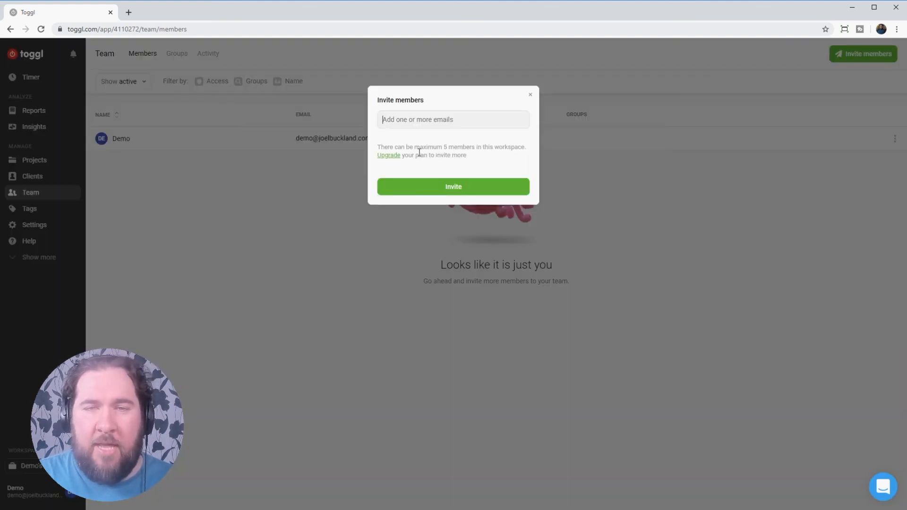
mouse_move(497, 150)
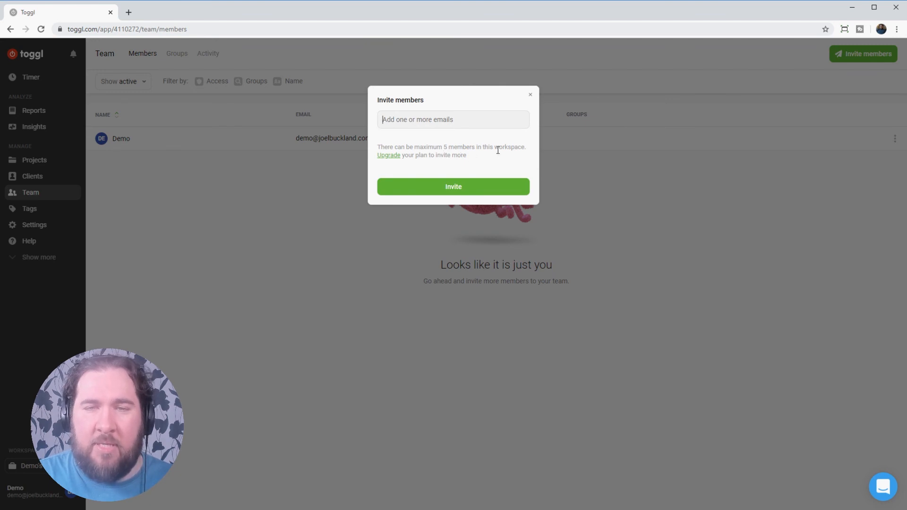
mouse_move(397, 163)
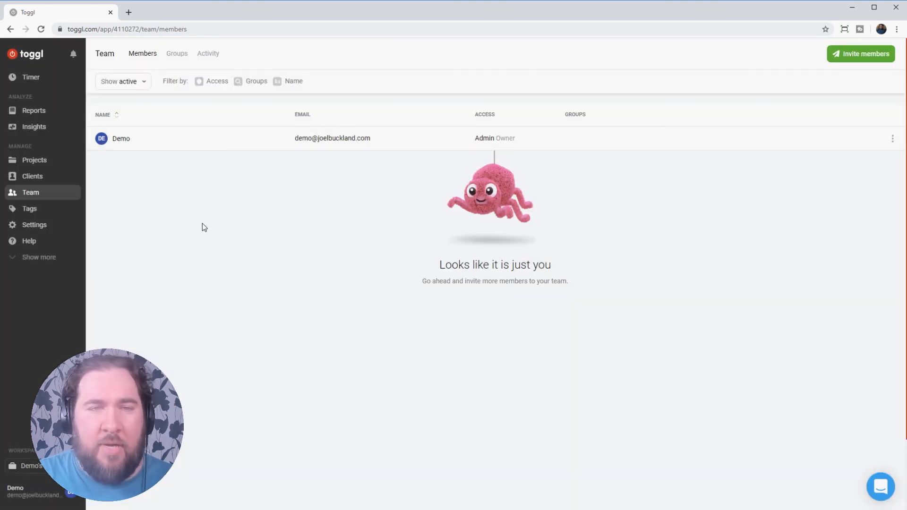
mouse_move(164, 56)
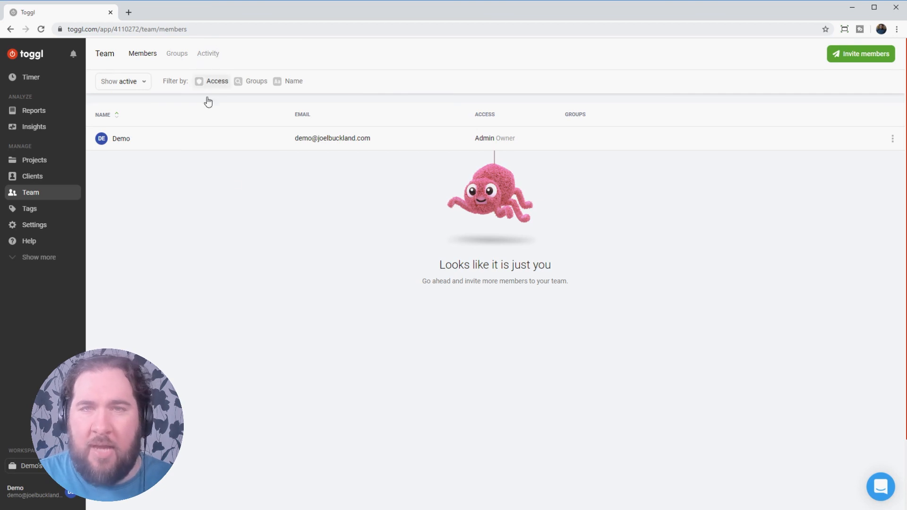
mouse_move(224, 254)
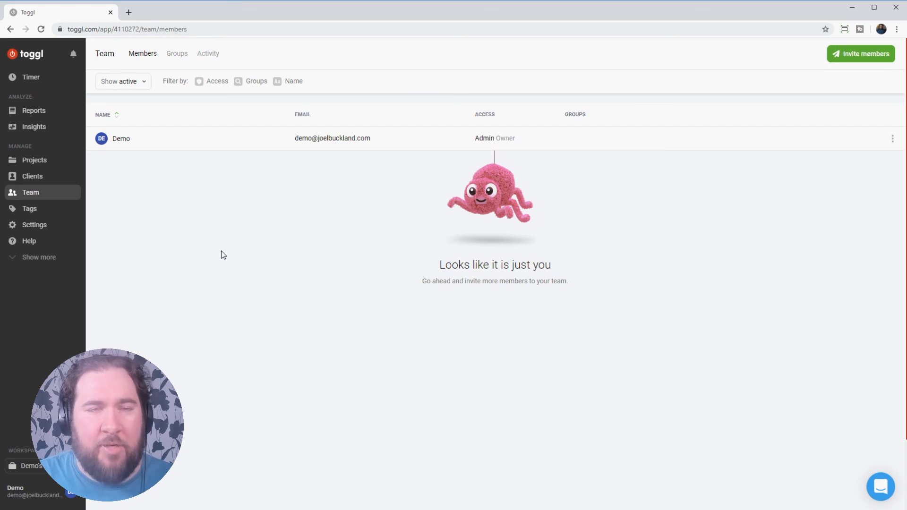
mouse_move(335, 247)
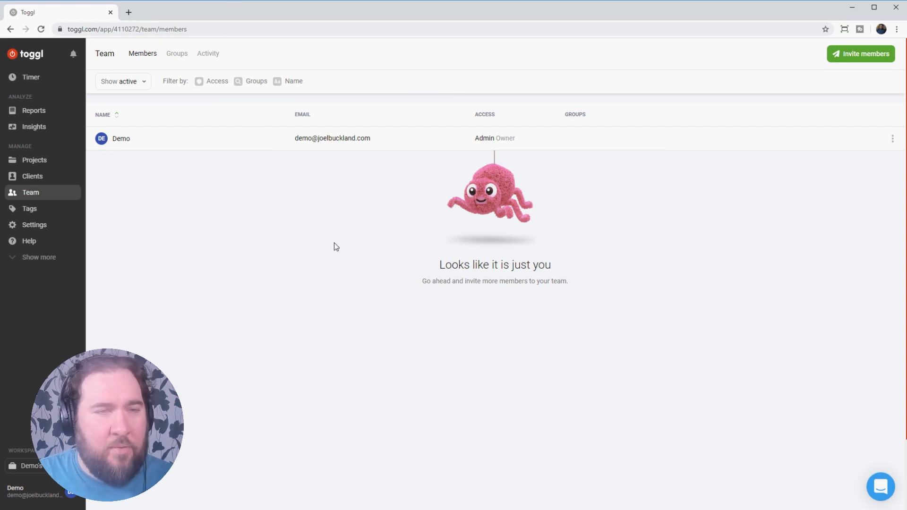